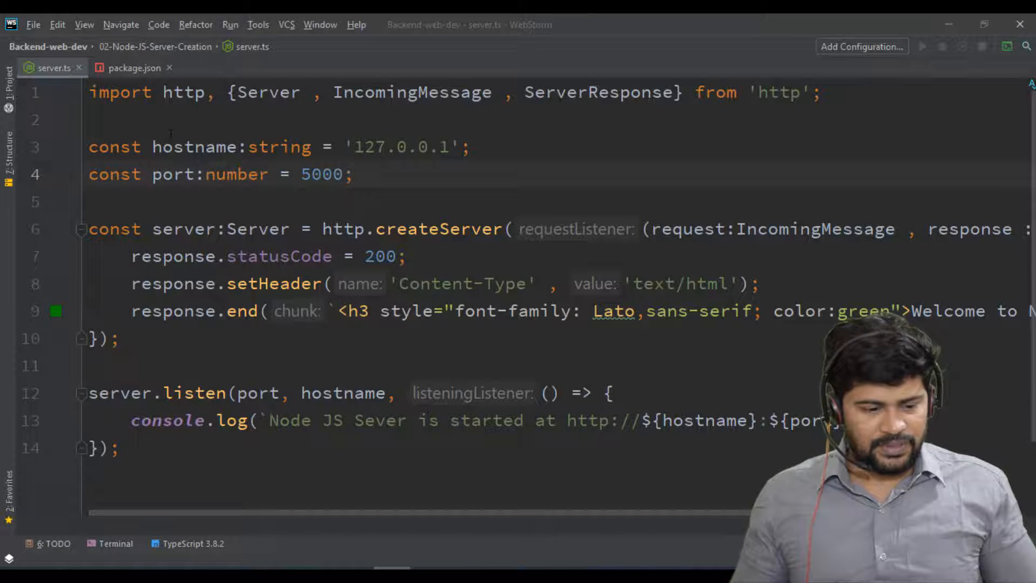
Step: Show the Project tool window so the file tree sits beside server.ts
left_click(205, 174)
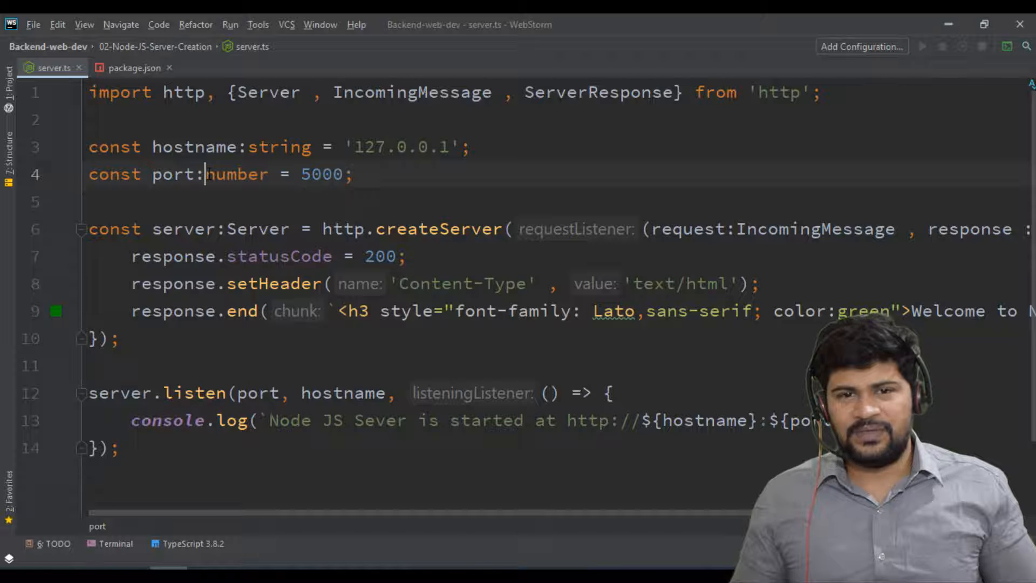
left_click(234, 174)
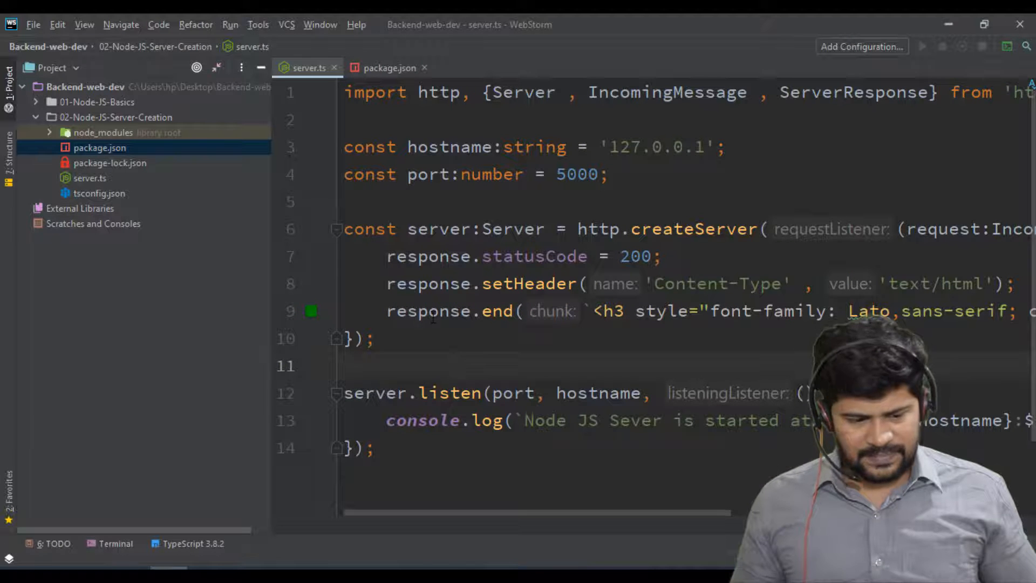
Step: Close the open server.ts and package.json tabs and select the 02-Node-JS-Server-Creation folder
left_click(385, 67)
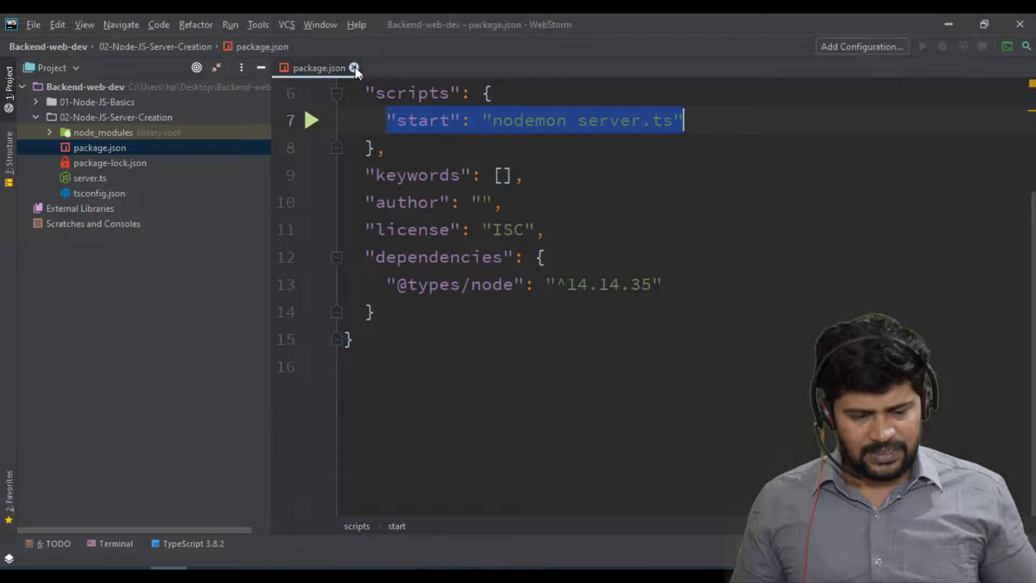
left_click(354, 67)
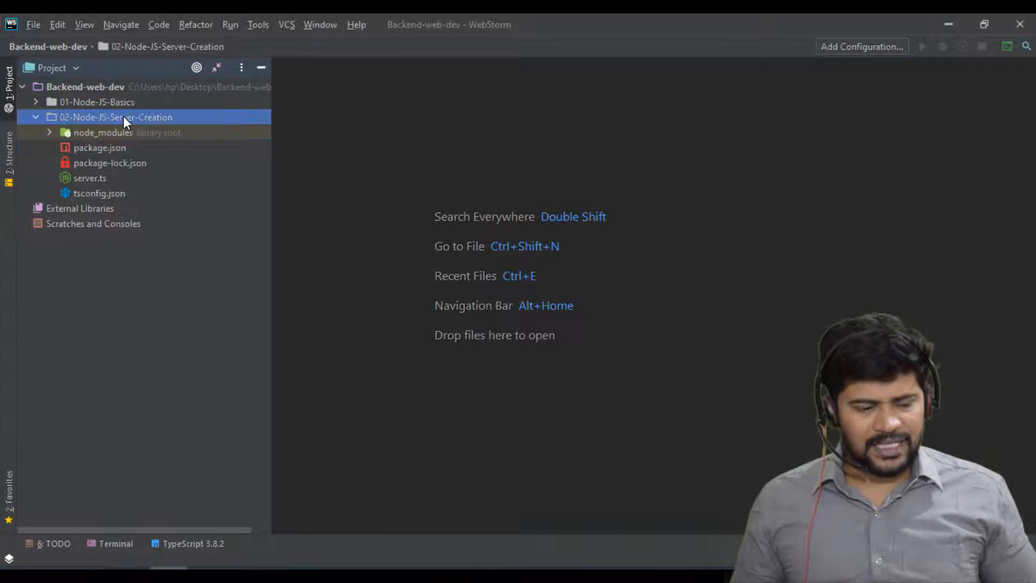
left_click(37, 116)
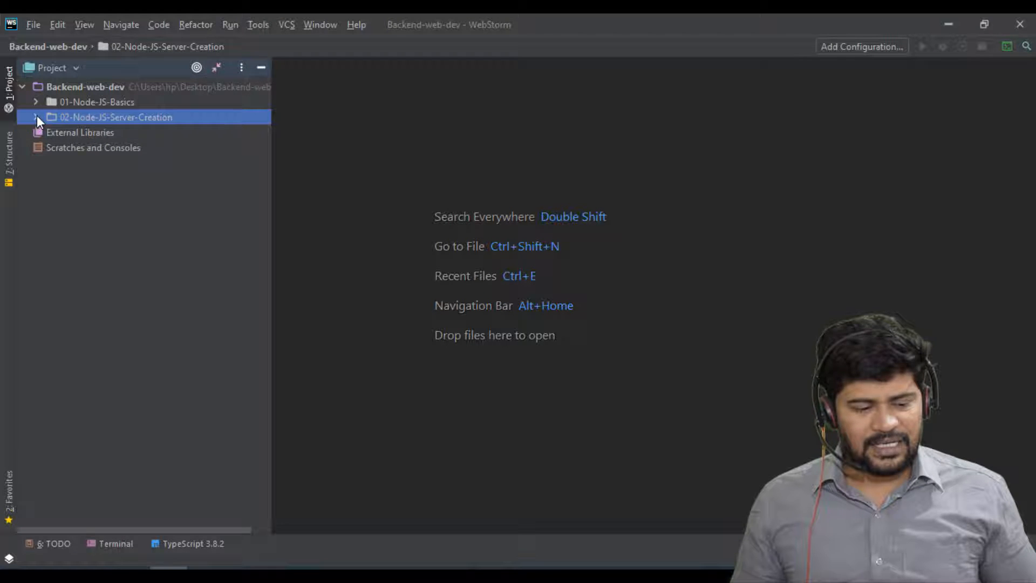
left_click(79, 131)
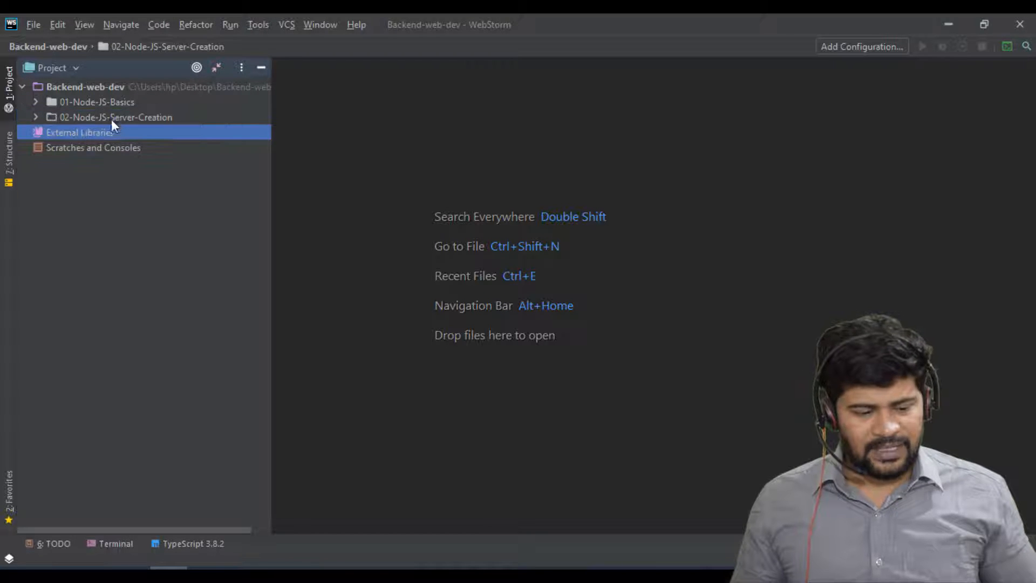
left_click(115, 117)
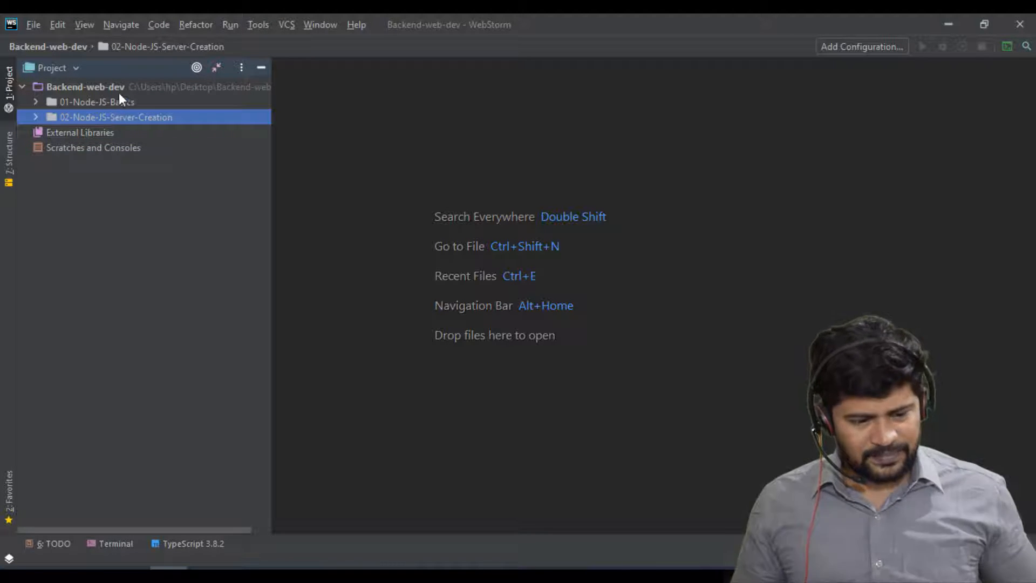
Step: Copy the folder as 03-Node-JS-Server-Core-Module-OS and open its server.ts
left_click(85, 86)
type("03-Node-JS-Server-Core-Module")
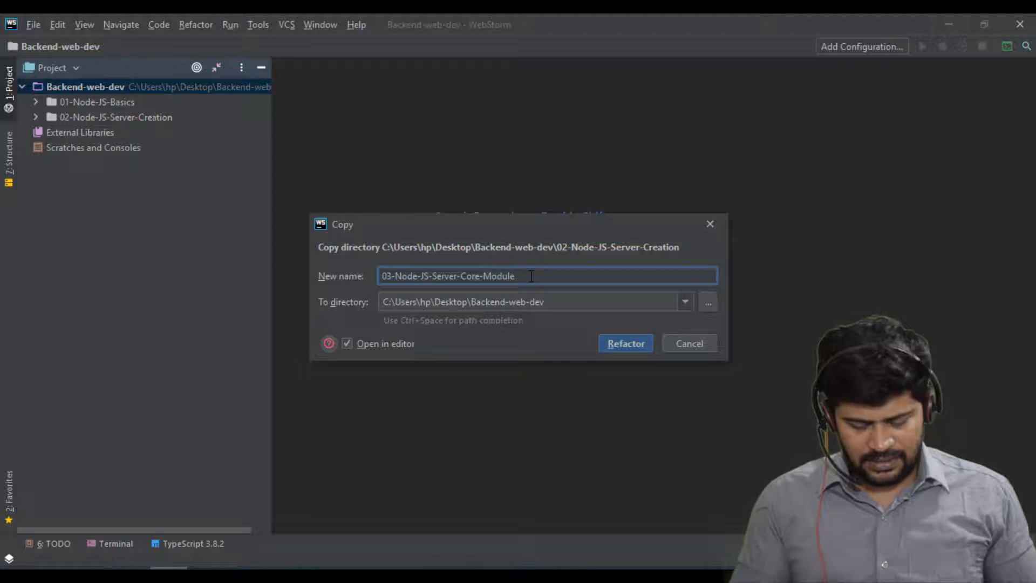
type("-OS")
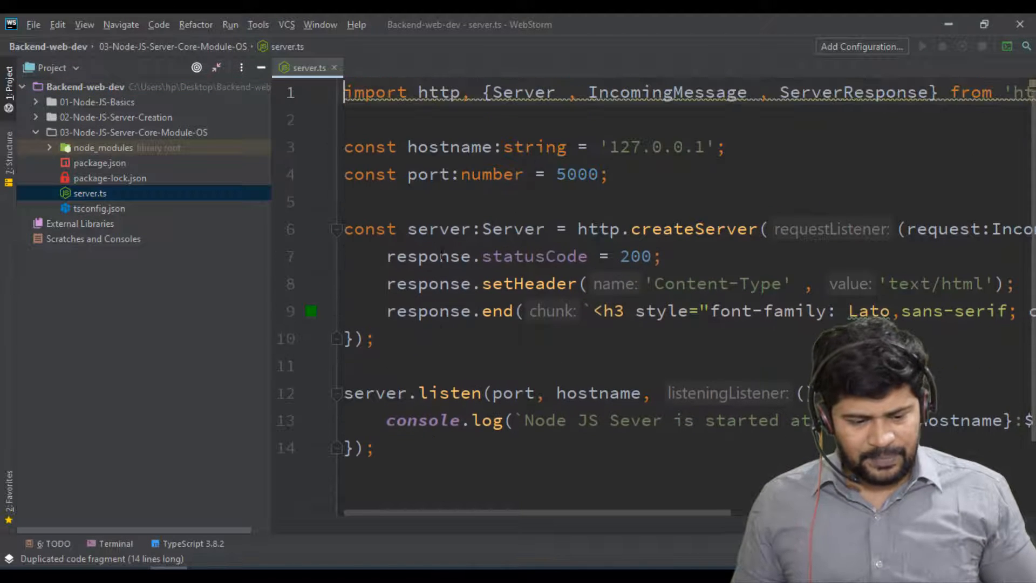
Step: Clear and close the old terminal session, then start a terminal in the copied 03 folder
left_click(114, 542)
type("cl")
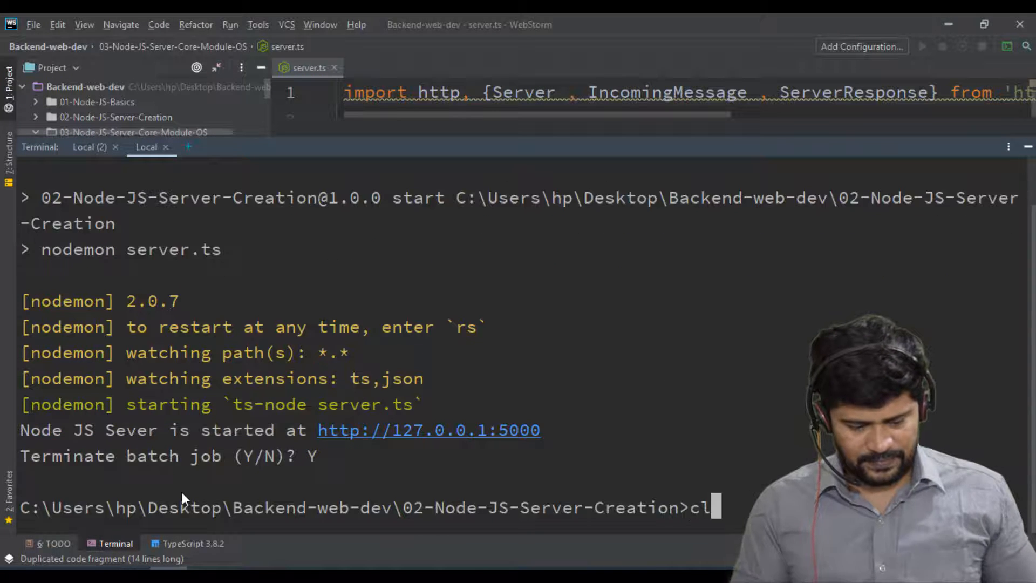
key("Return")
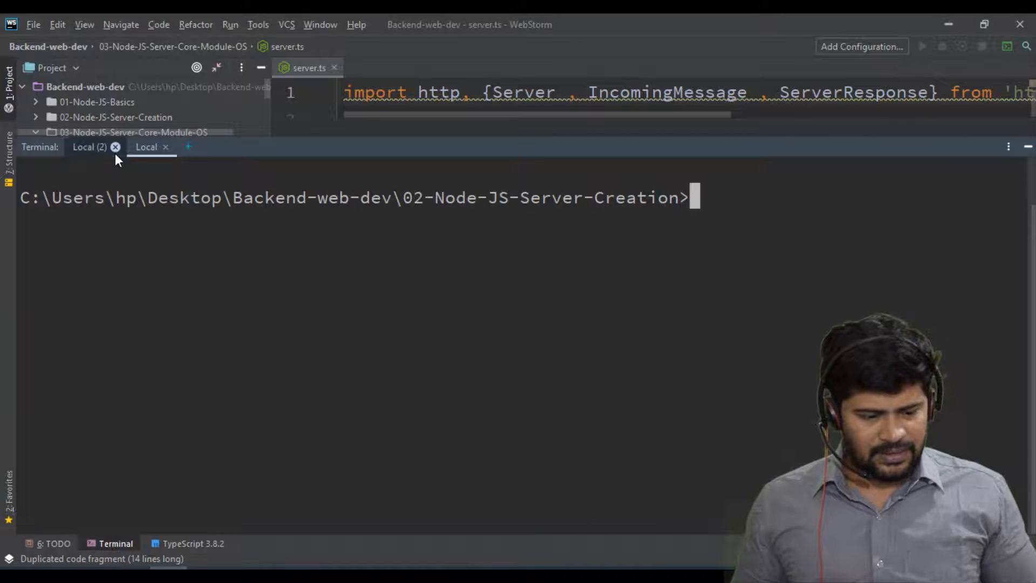
left_click(115, 147)
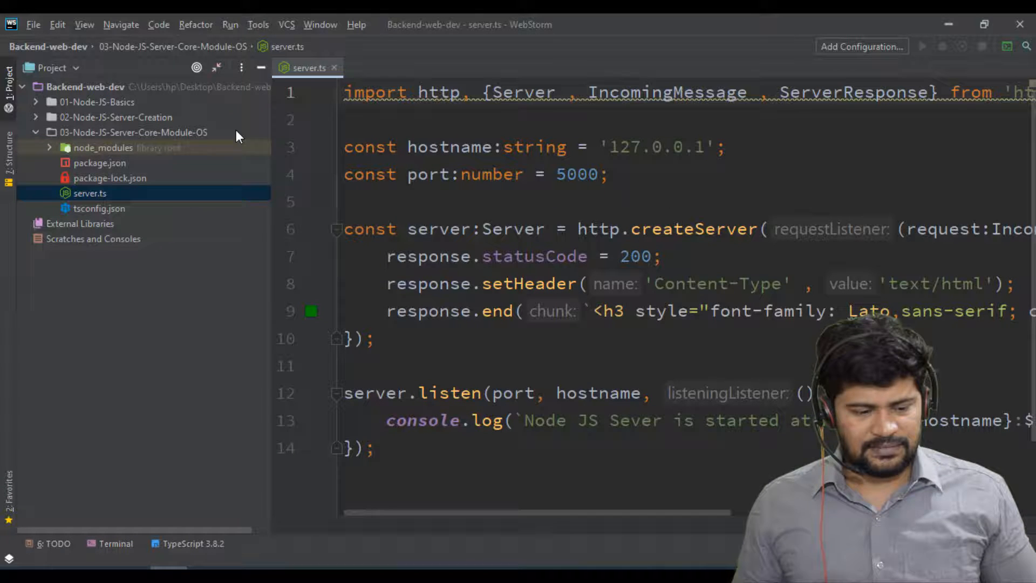
right_click(400, 155)
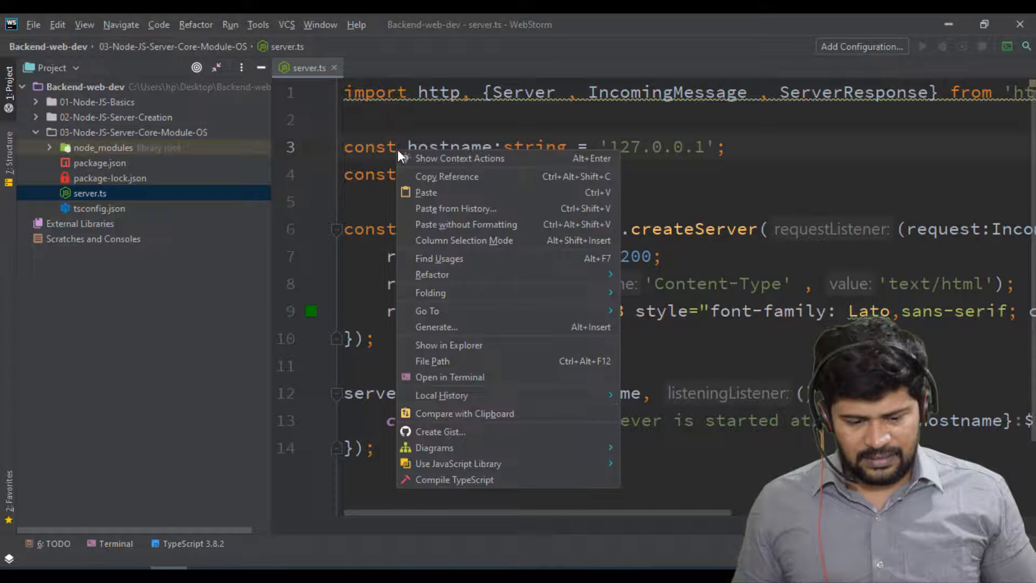
left_click(449, 376)
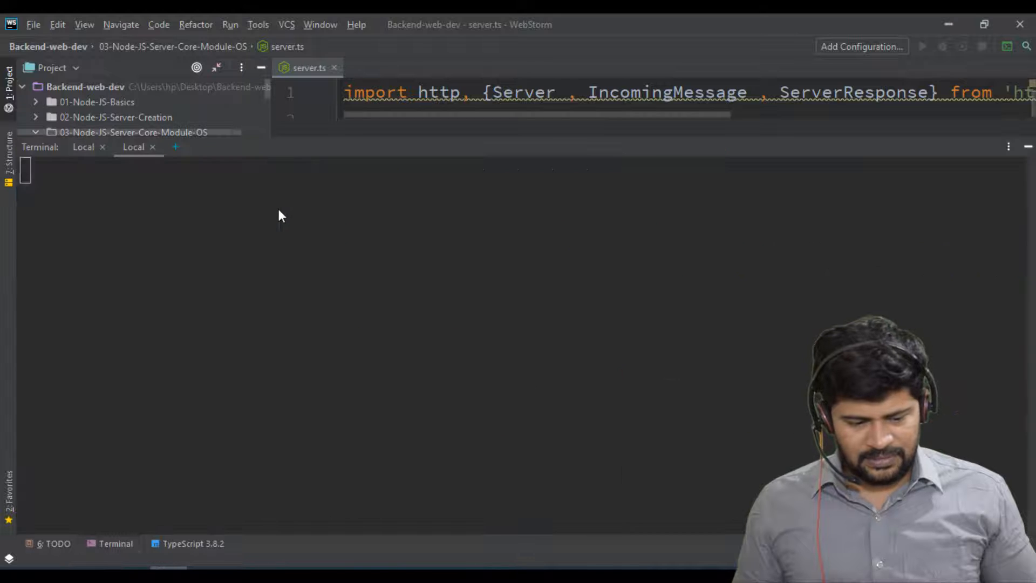
Step: Run npm start so the copied server reports running at 127.0.0.1:5000, then hide the terminal
left_click(175, 147)
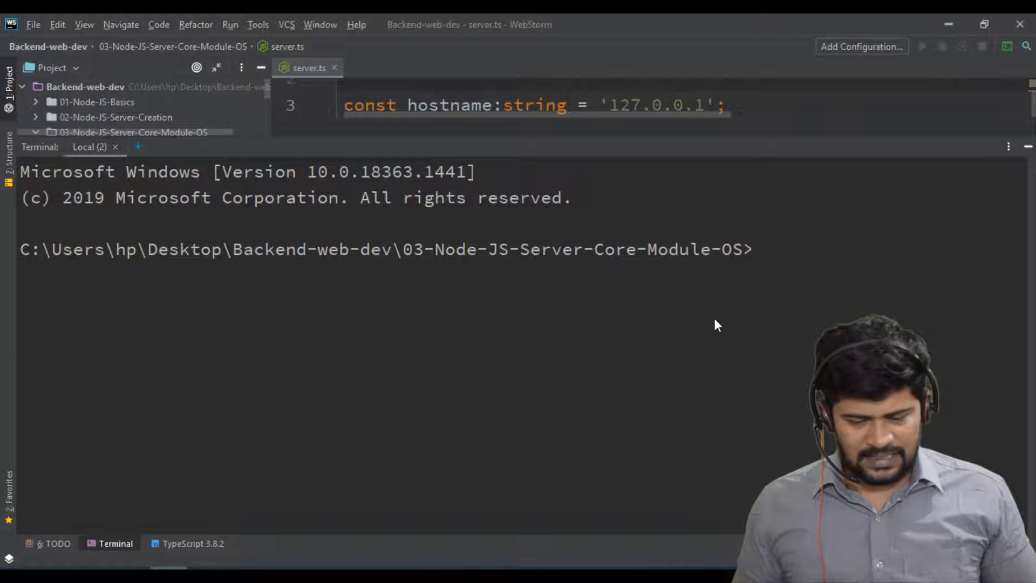
type("npm")
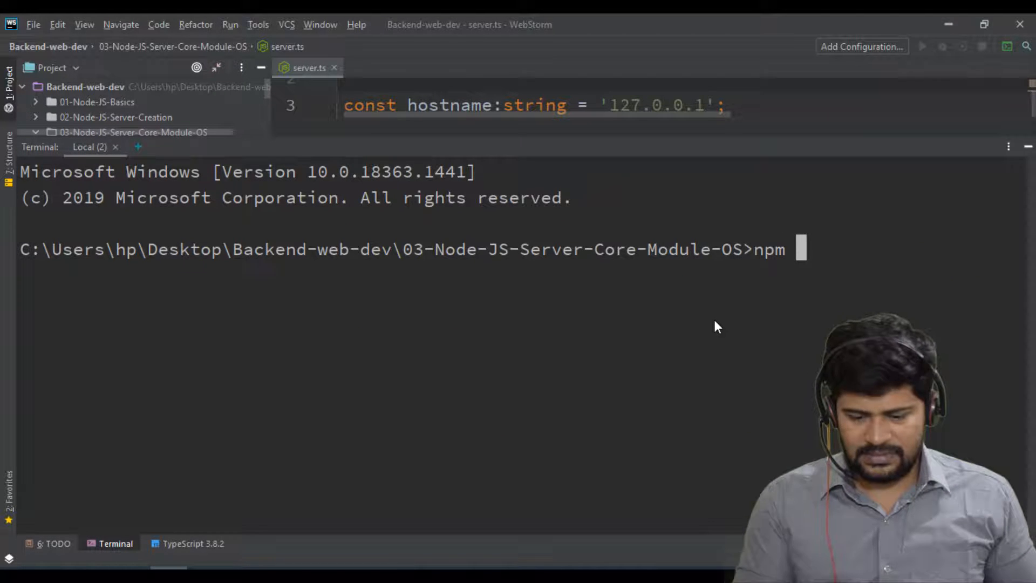
type("start")
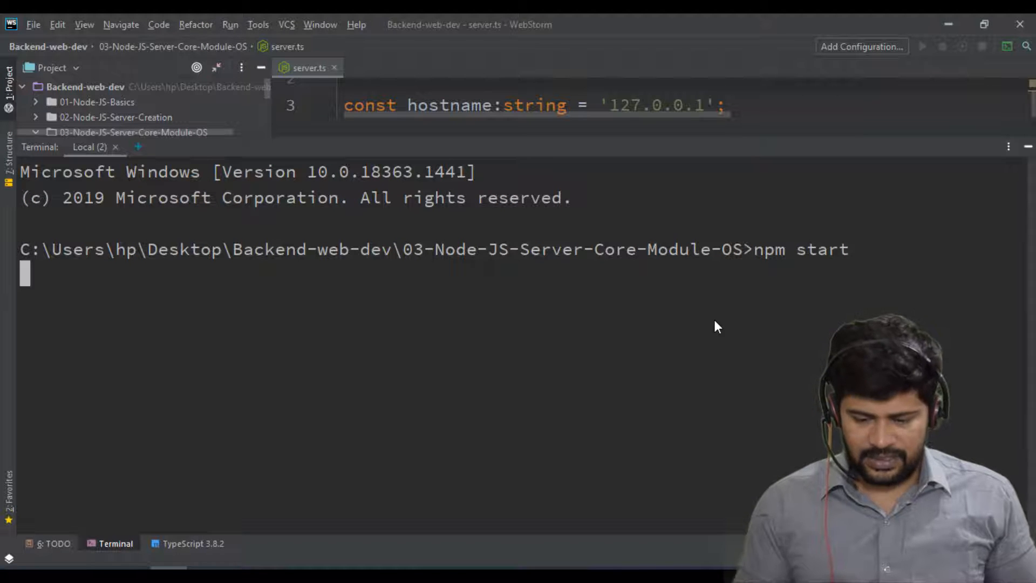
mouse_move(746, 301)
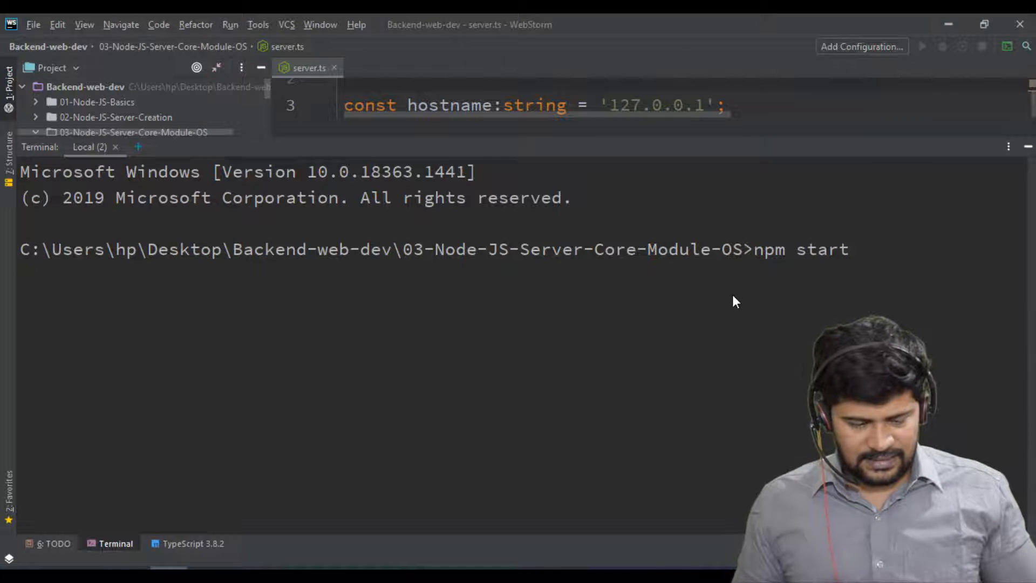
key("Return")
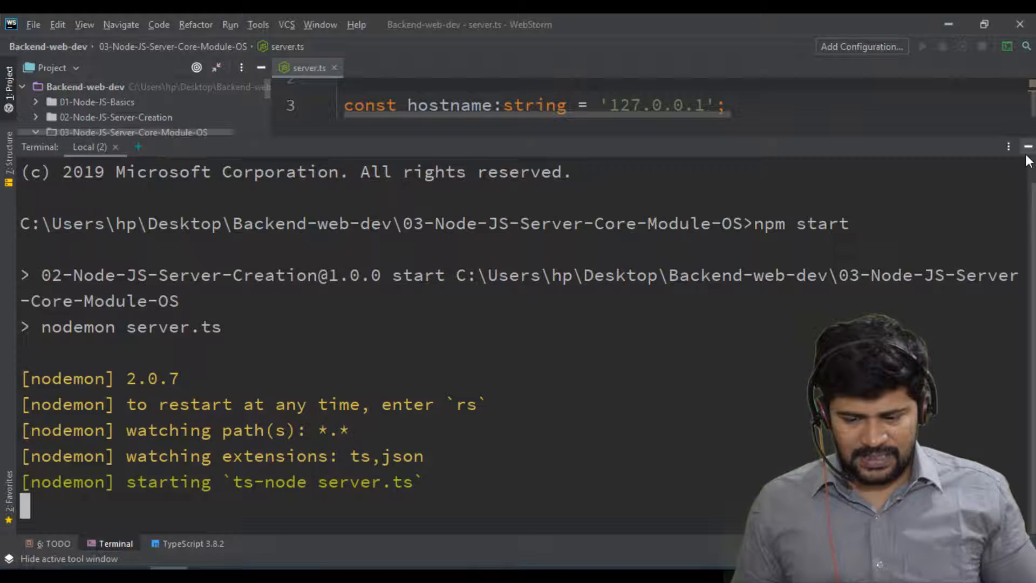
mouse_move(1026, 147)
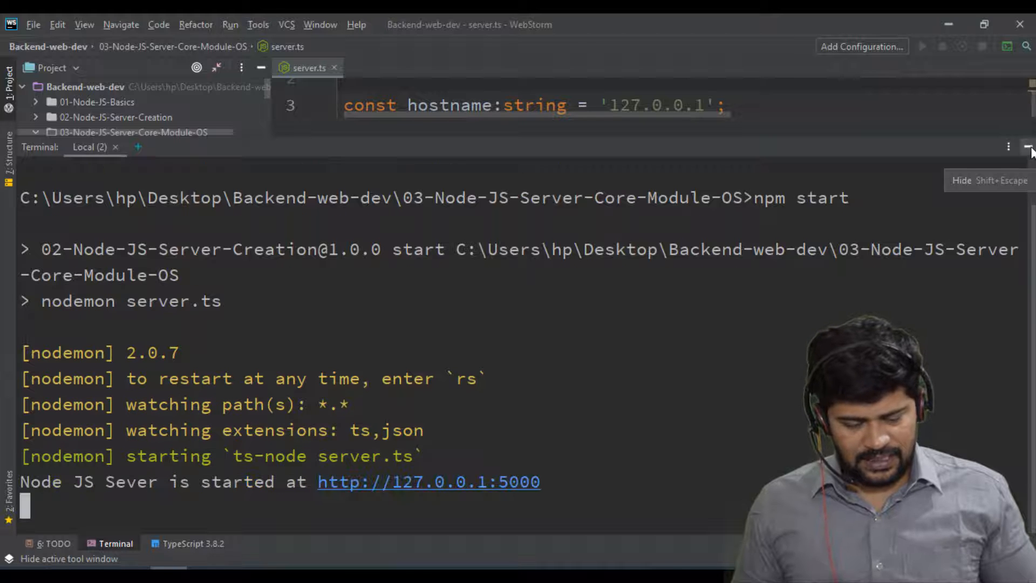
left_click(1026, 146)
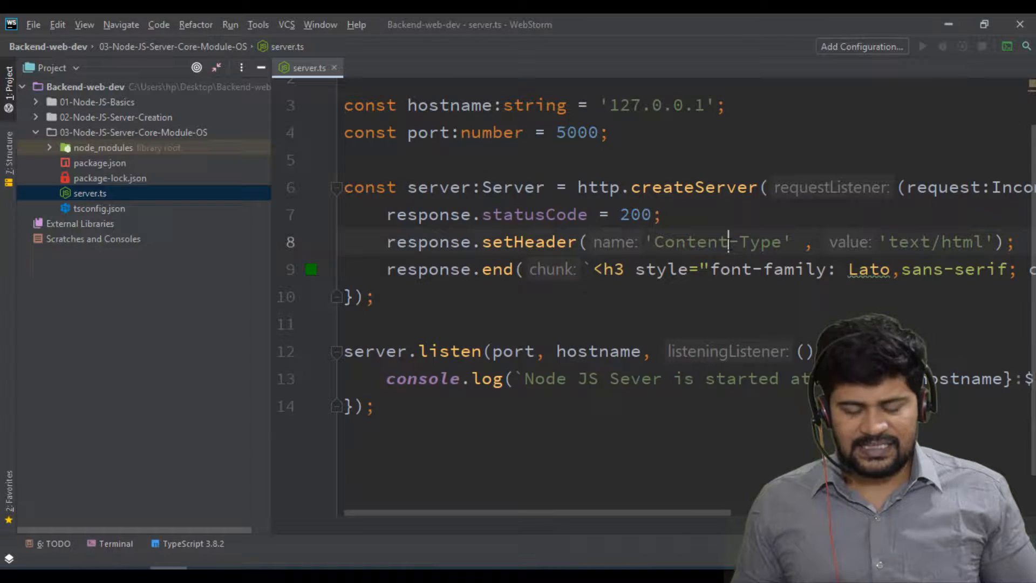
scroll("up", 3)
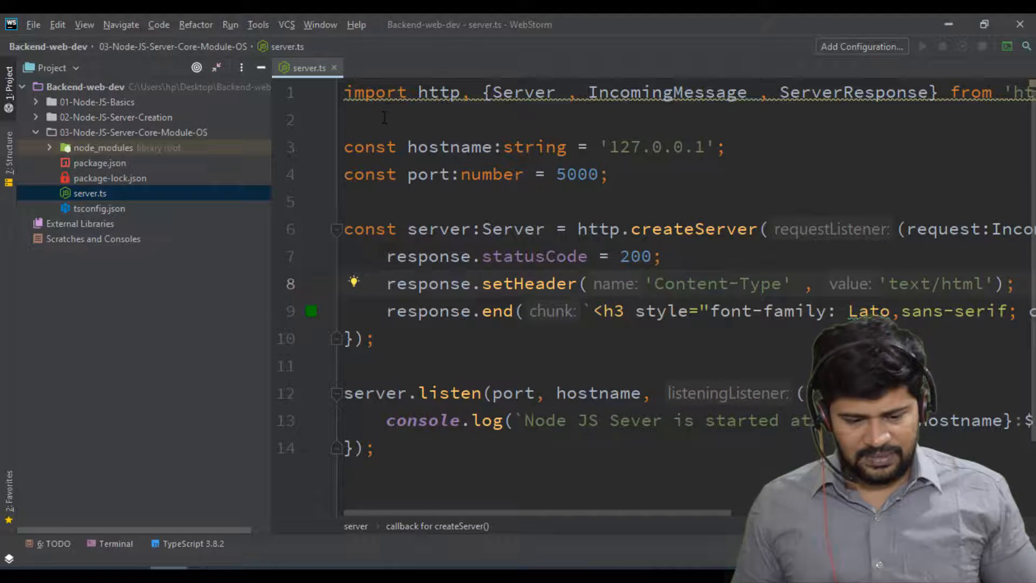
Step: Add the line import os from 'os' below the http import in server.ts
key("Enter")
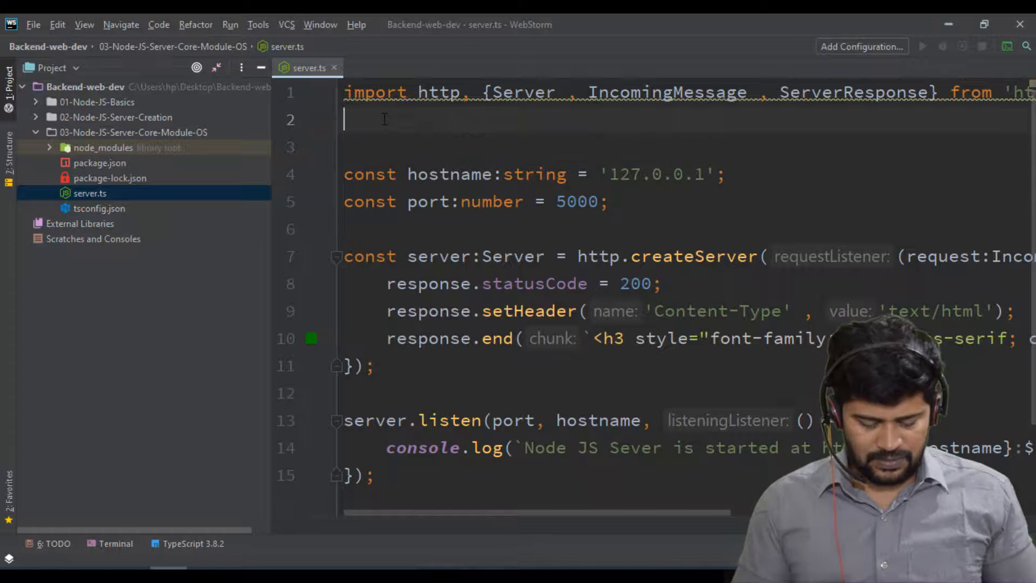
type("import")
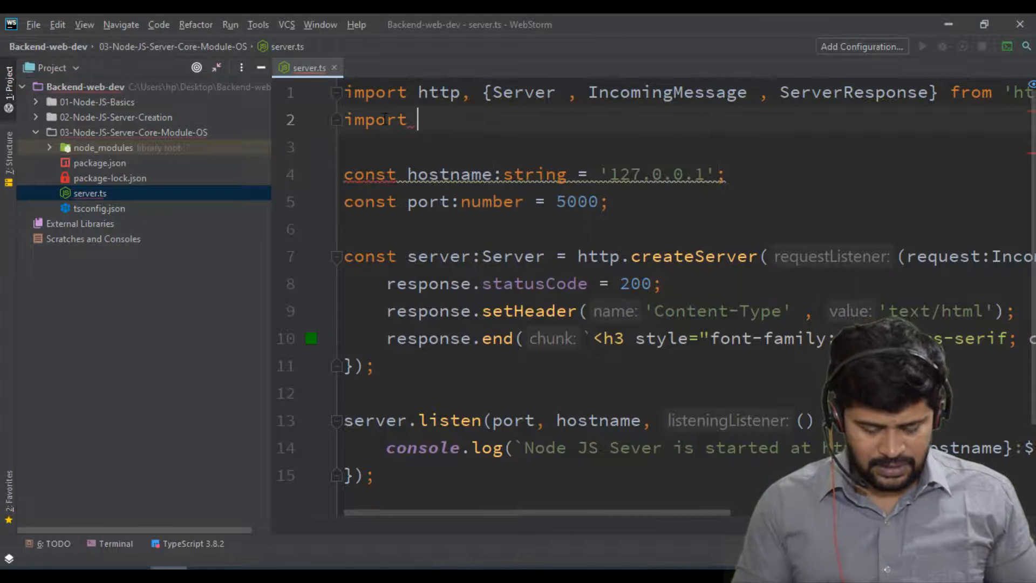
type("os from")
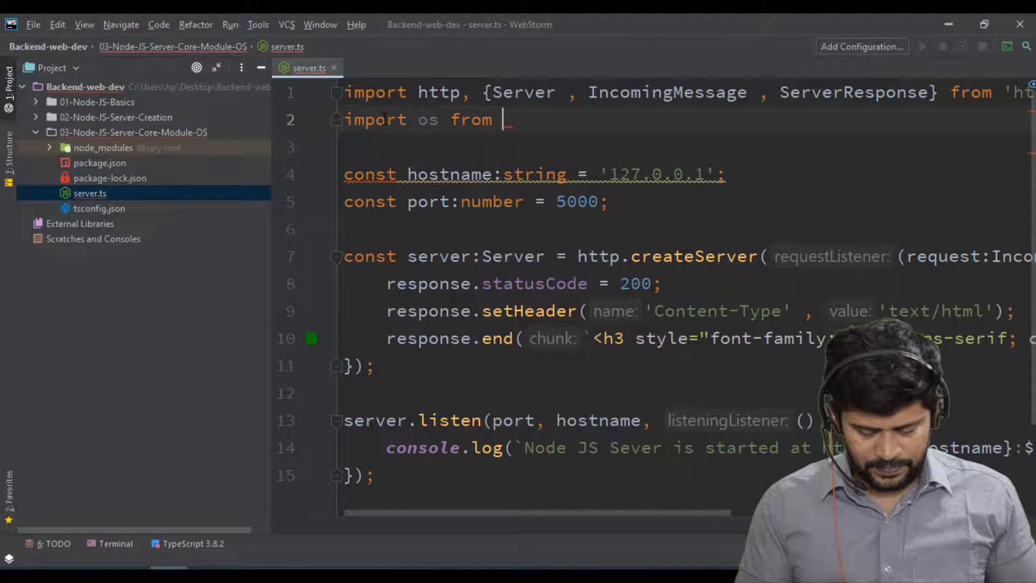
type("'os'")
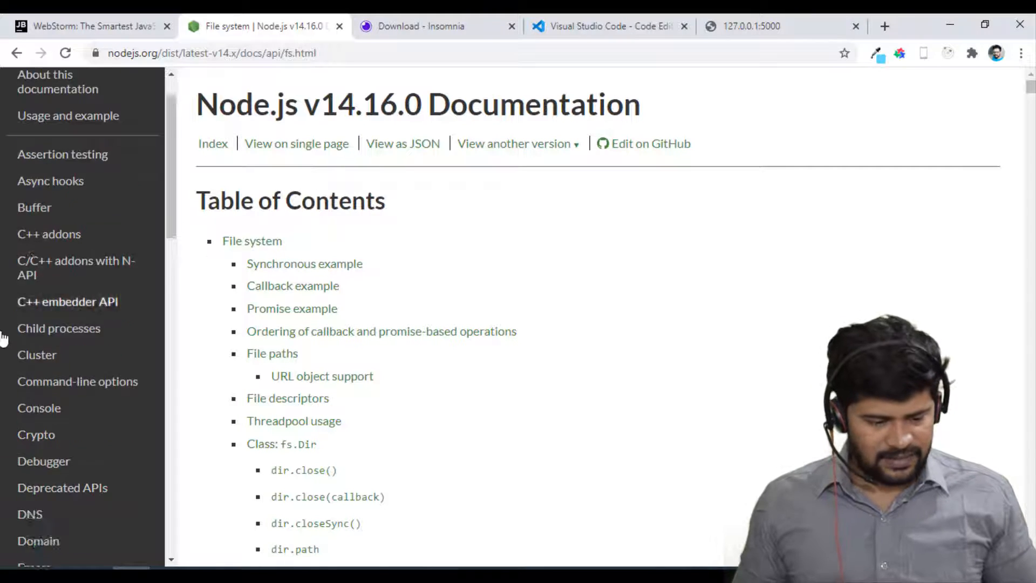
Step: Browse the Node.js v14.16.0 OS module docs, scanning methods like os.freemem(), os.homedir(), os.hostname()
scroll("down", 3)
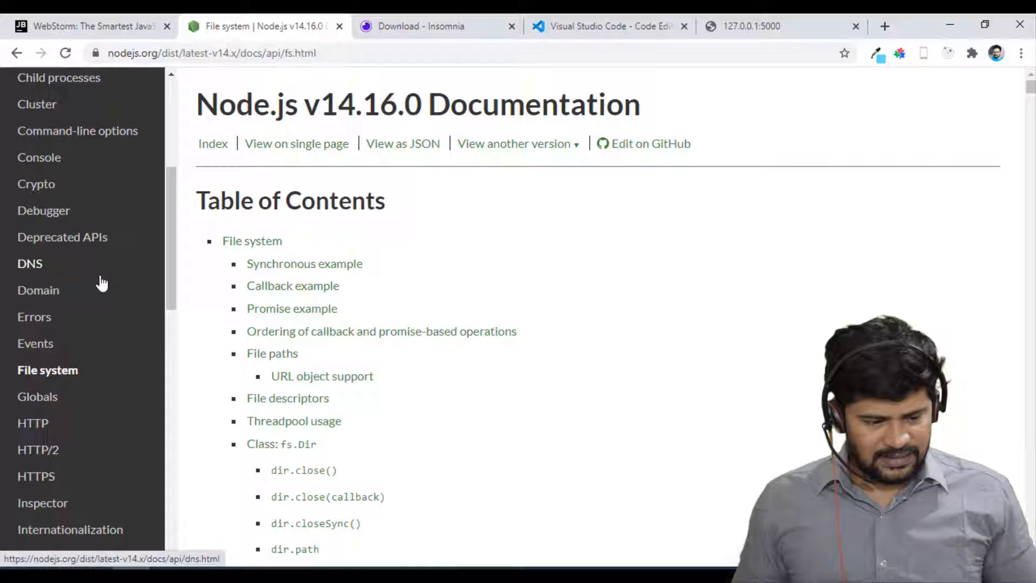
scroll("up", 3)
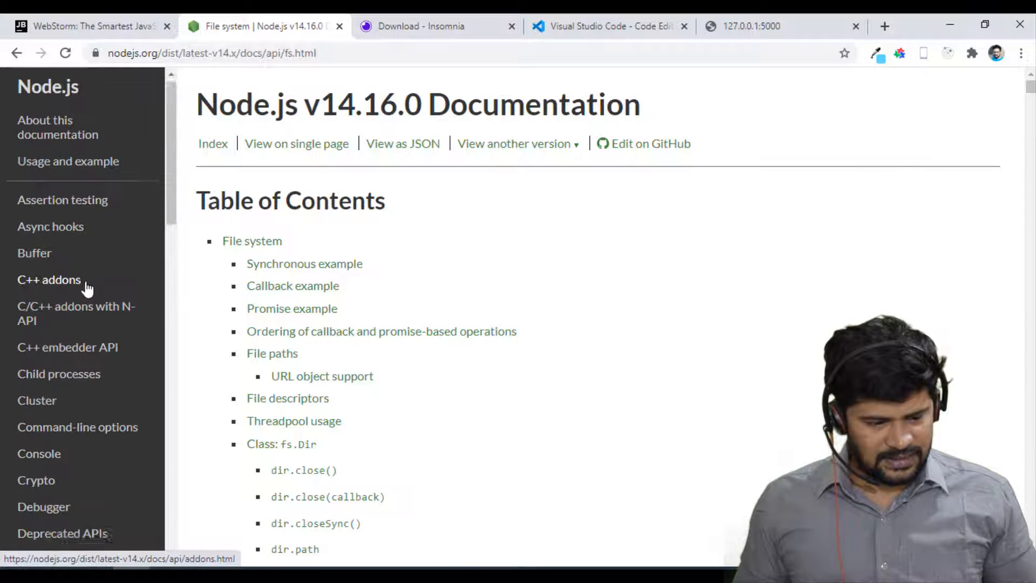
scroll("down", 3)
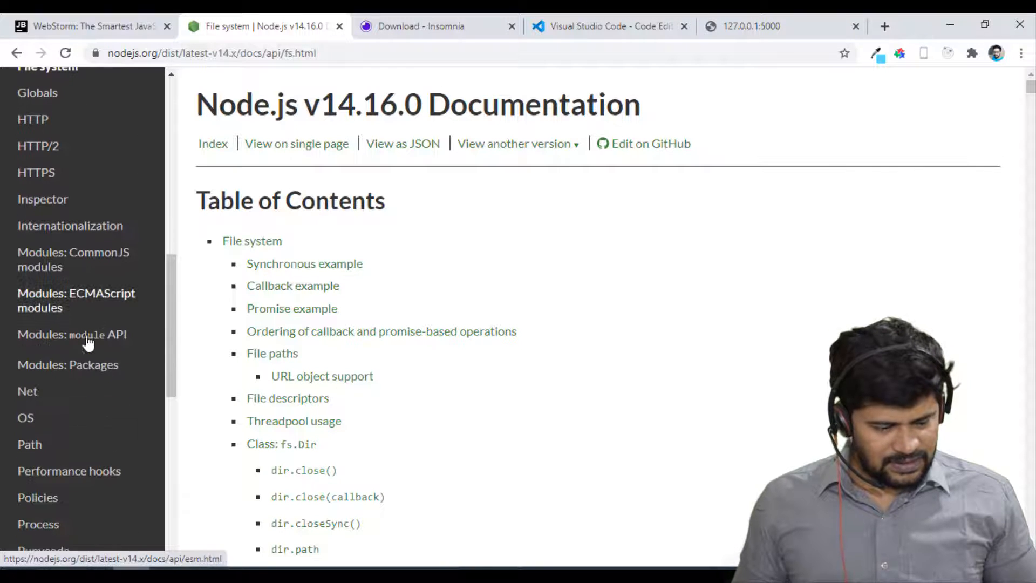
left_click(25, 417)
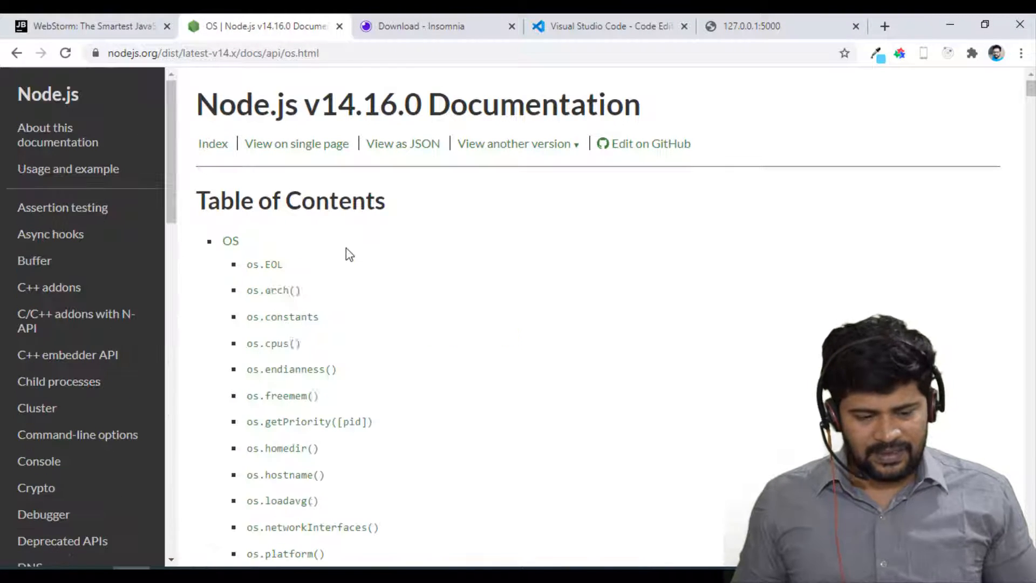
scroll("down", 3)
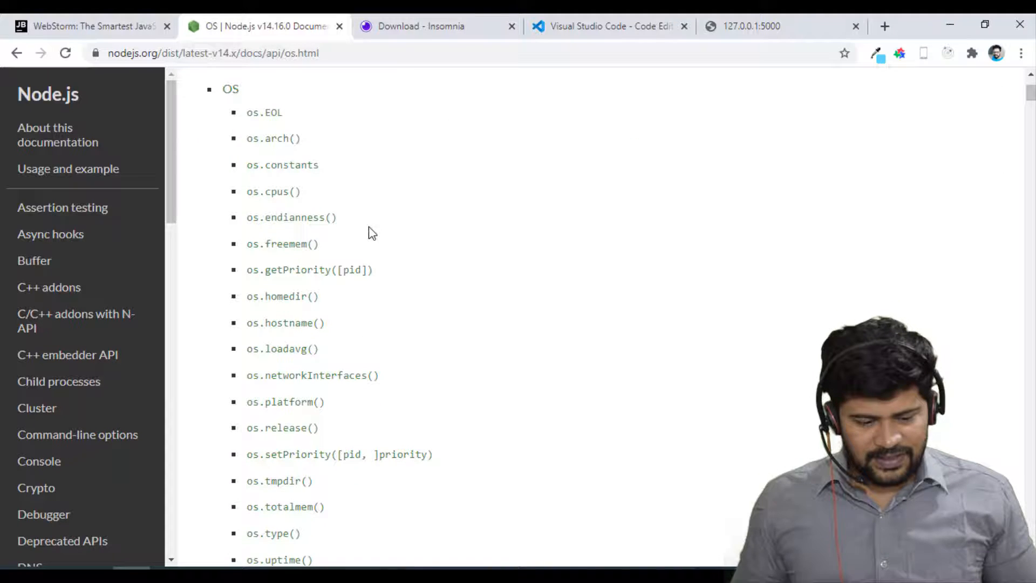
mouse_move(306, 327)
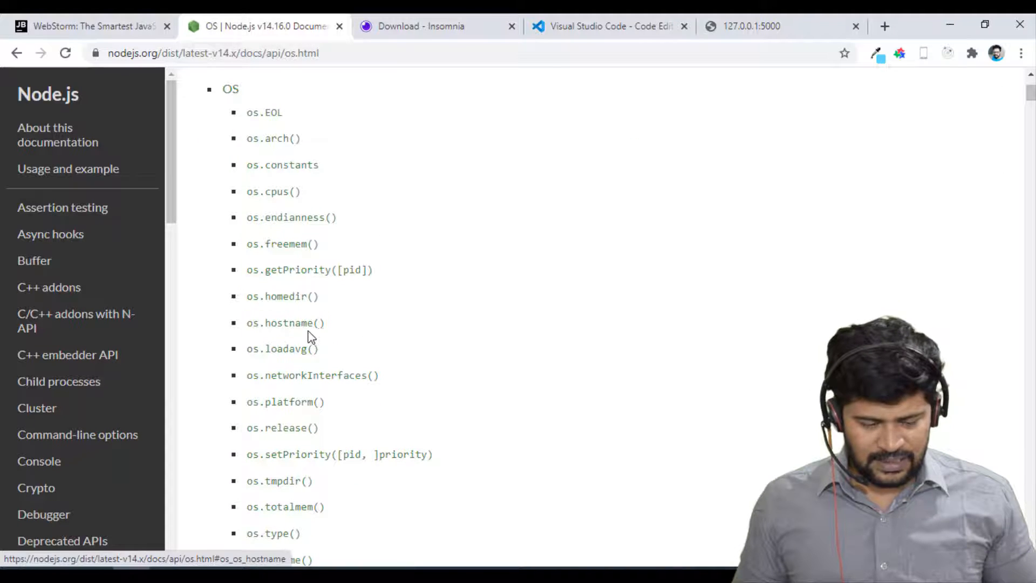
scroll("down", 3)
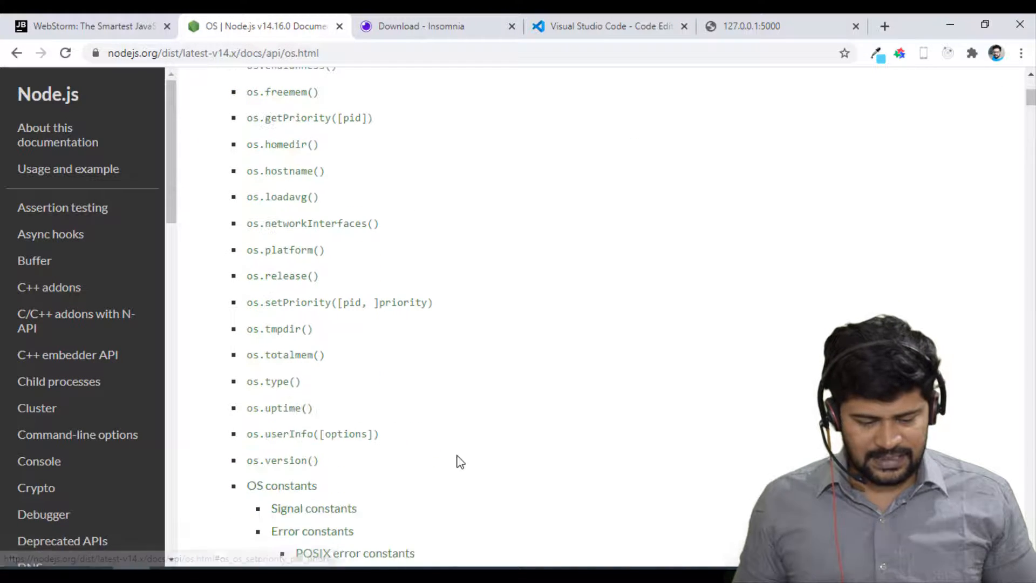
mouse_move(423, 439)
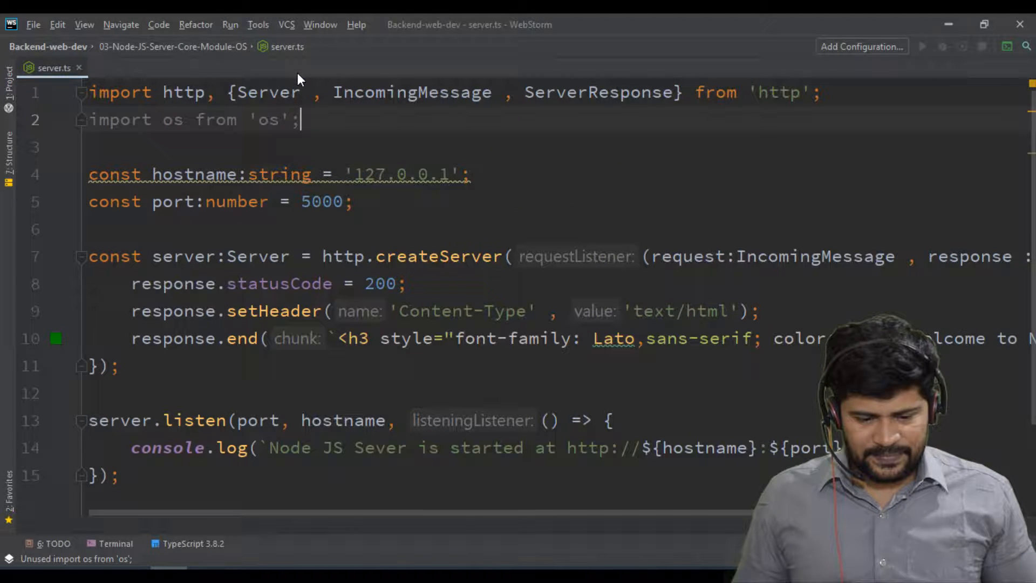
Step: Add an // OS Module comment and start an empty let osData = {} object in the handler
scroll("down", 3)
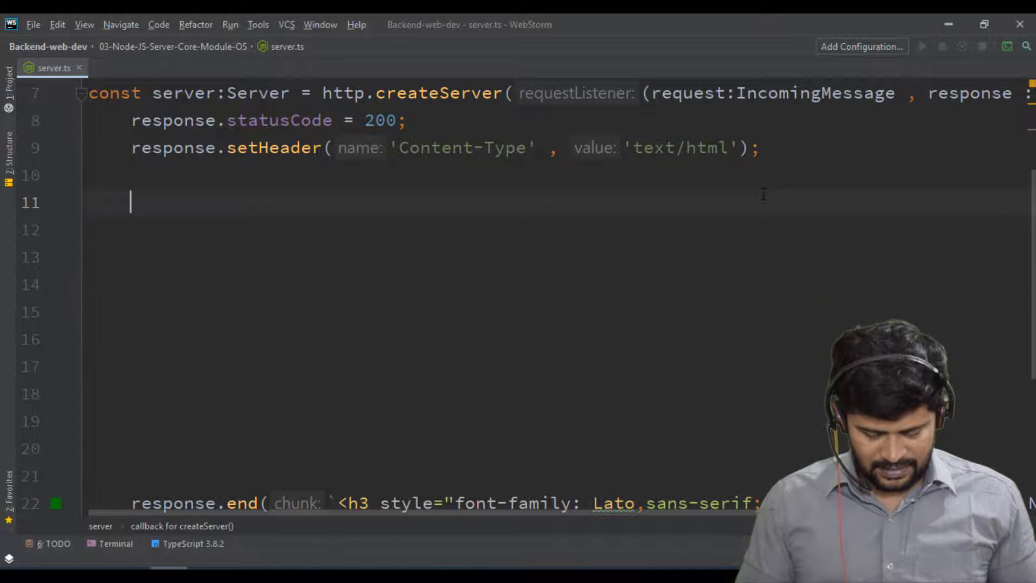
type("// OS Modu")
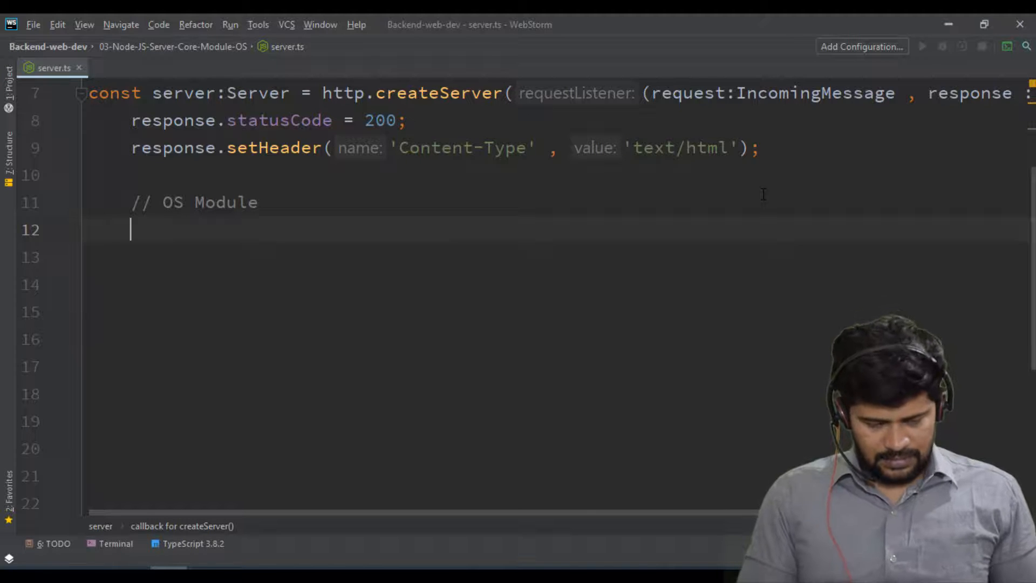
type("let od")
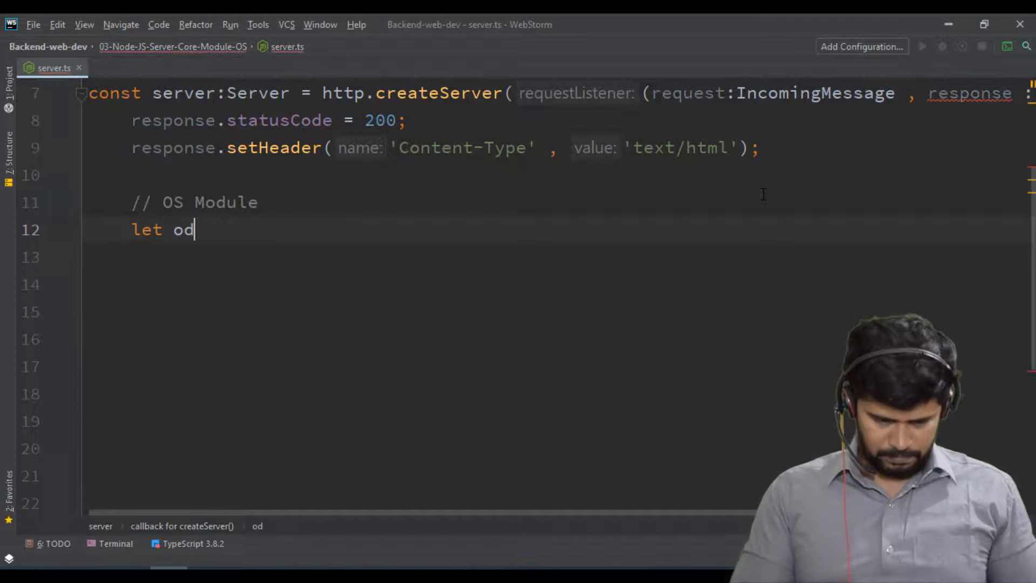
type("sData =")
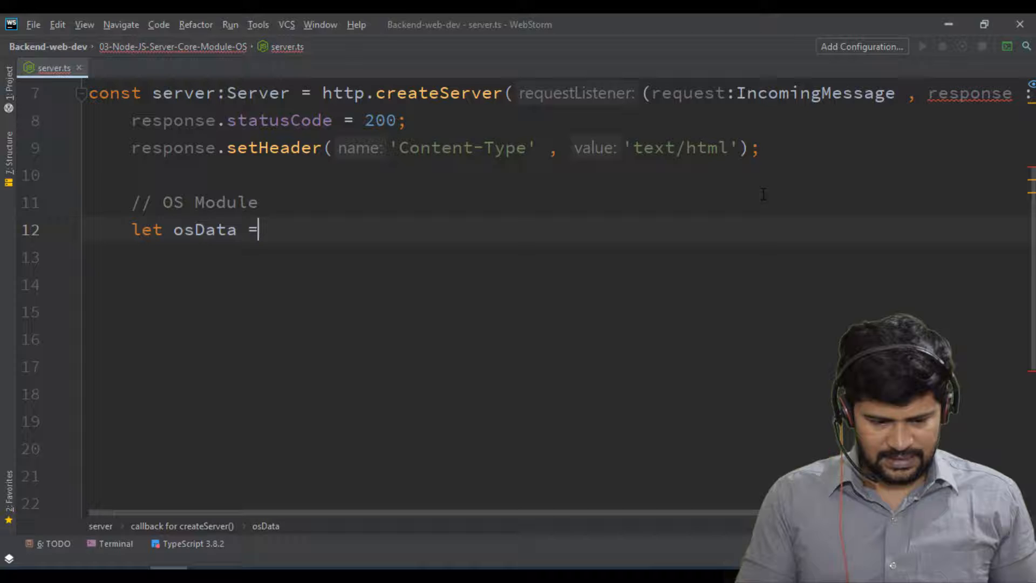
type("{}")
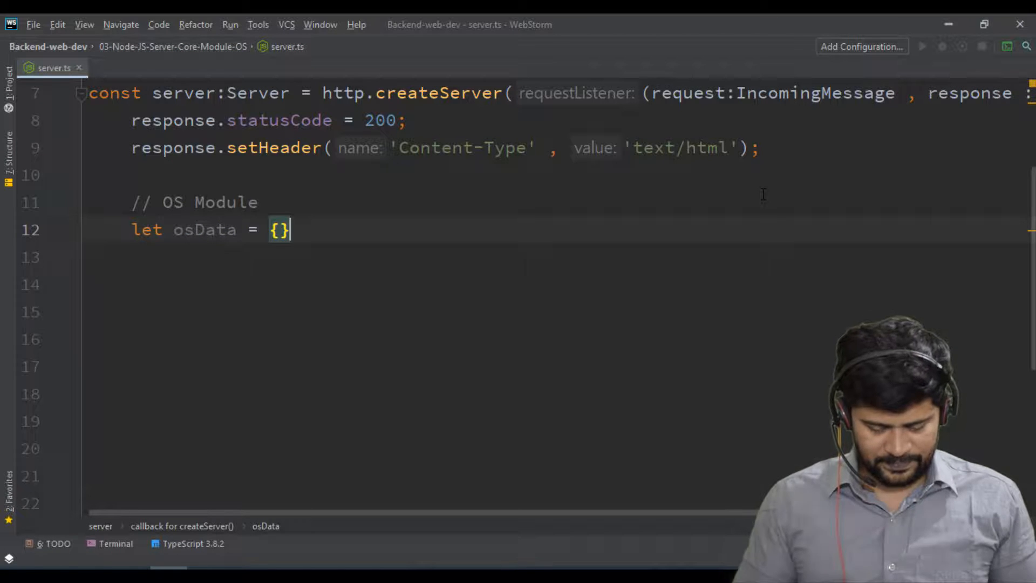
key("Enter")
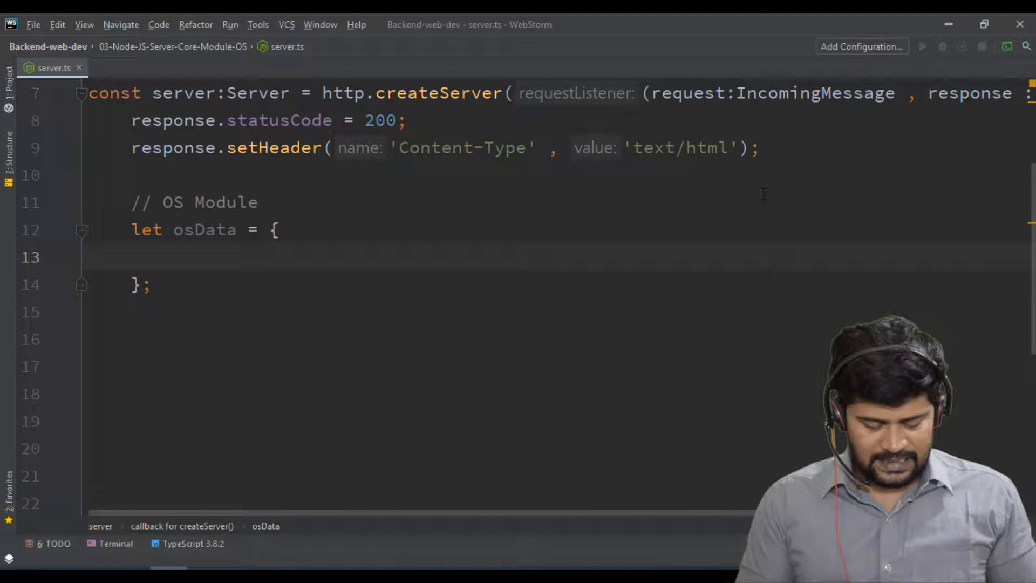
Step: Fill osData with totalMemory: os.totalmem() and freeMemory: os.freemem()
type("totalMemory :")
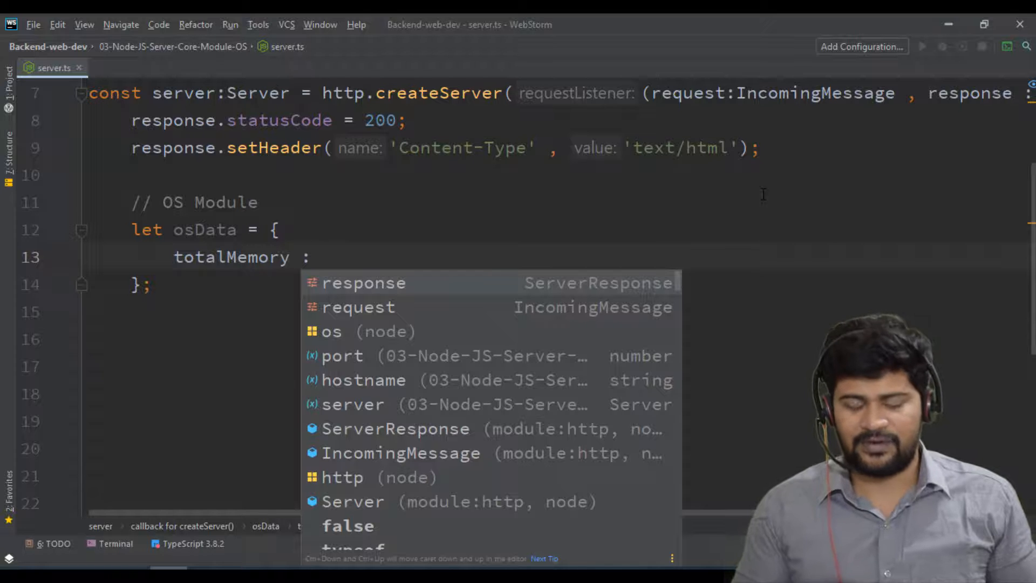
type("os.totalmem(),")
type("free")
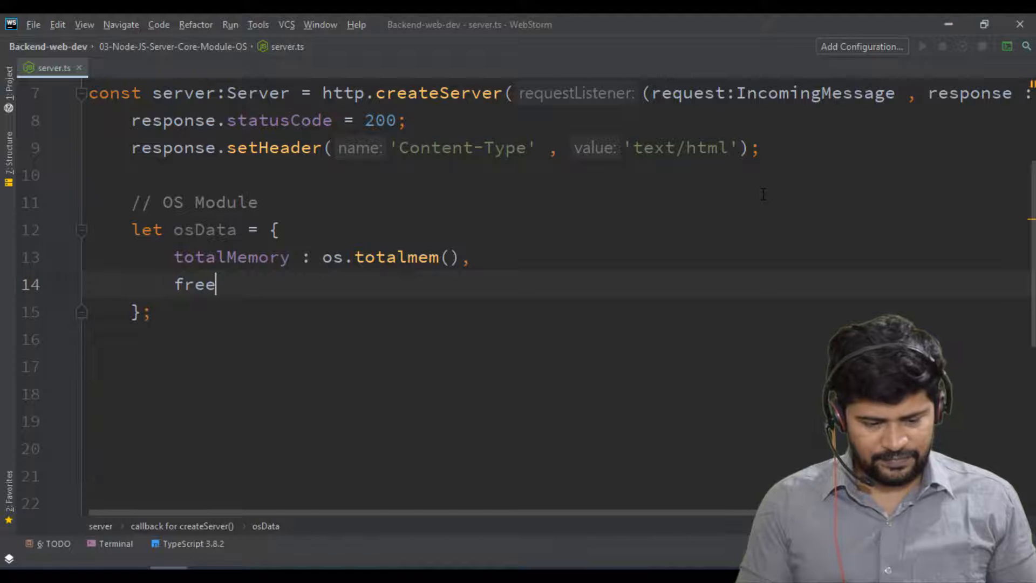
type("Memory :")
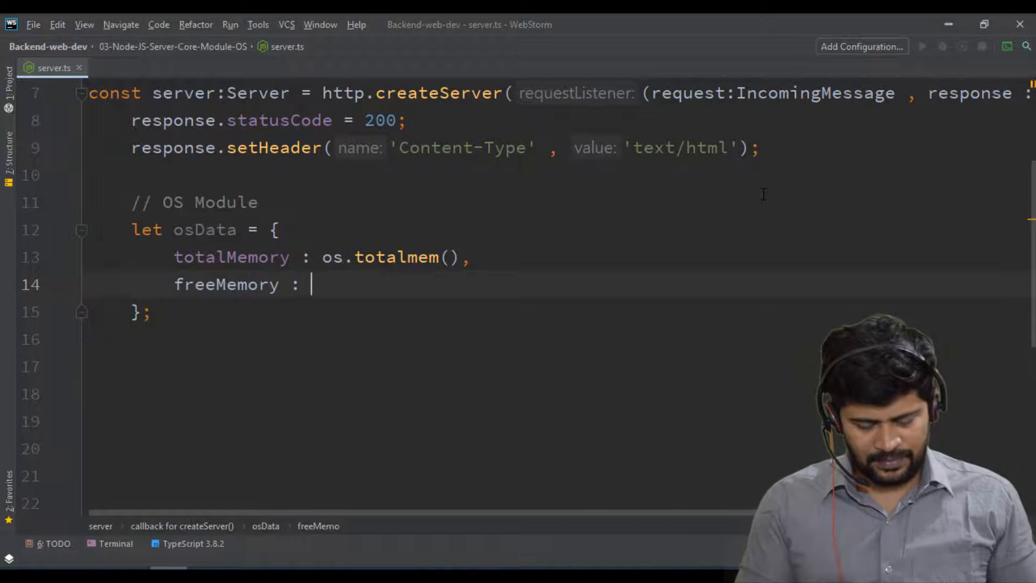
type("os.freemem(),")
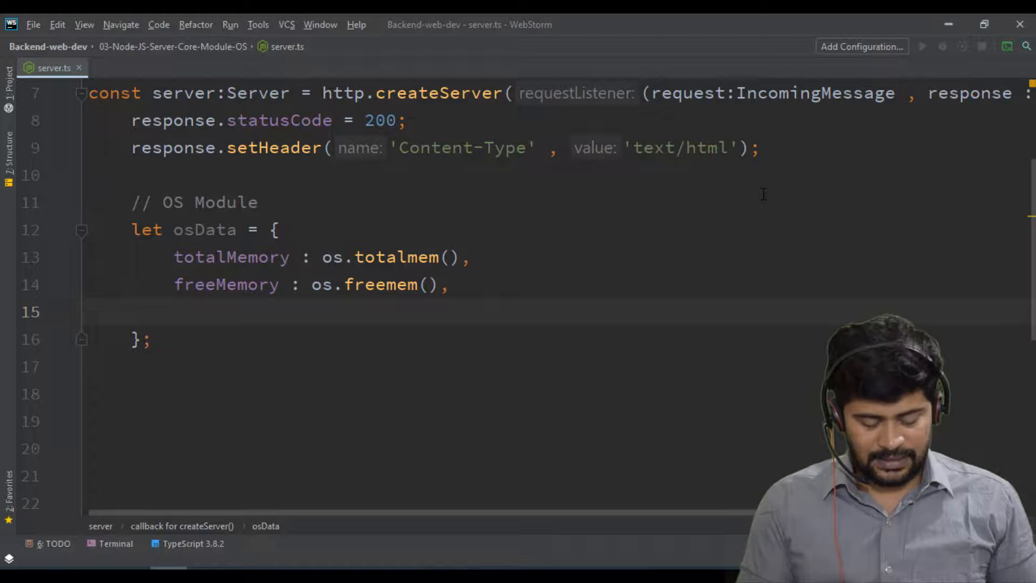
Step: Add homedir: os.homedir() and computerName: os.hostname() to osData
type("homedir")
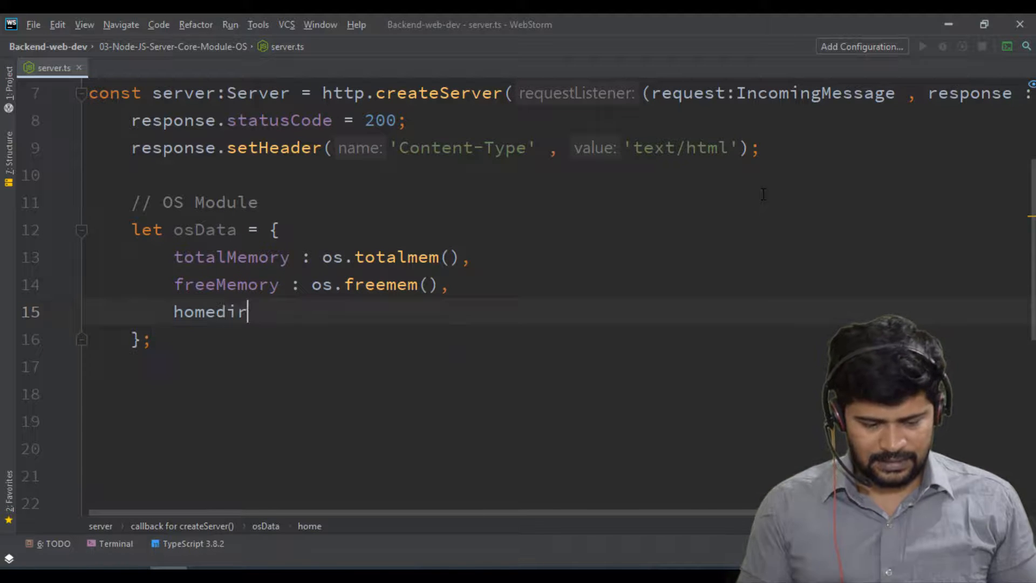
type(": os.homedir(),")
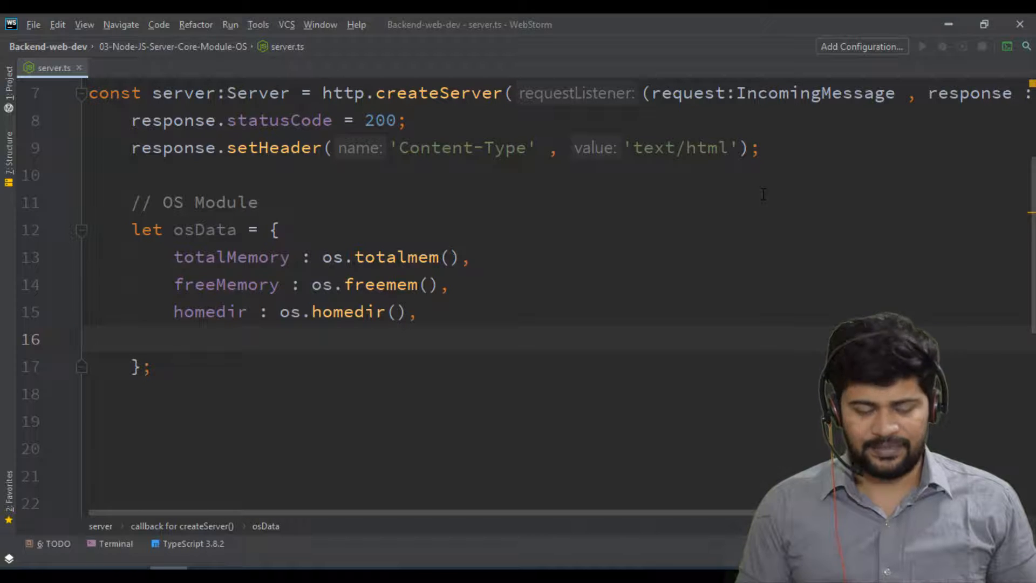
type("h")
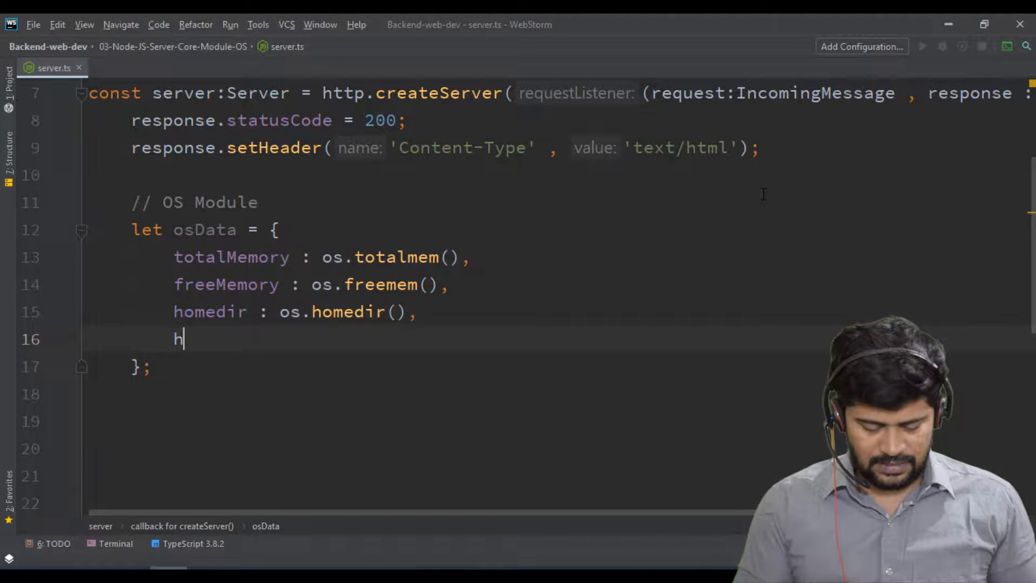
type("o")
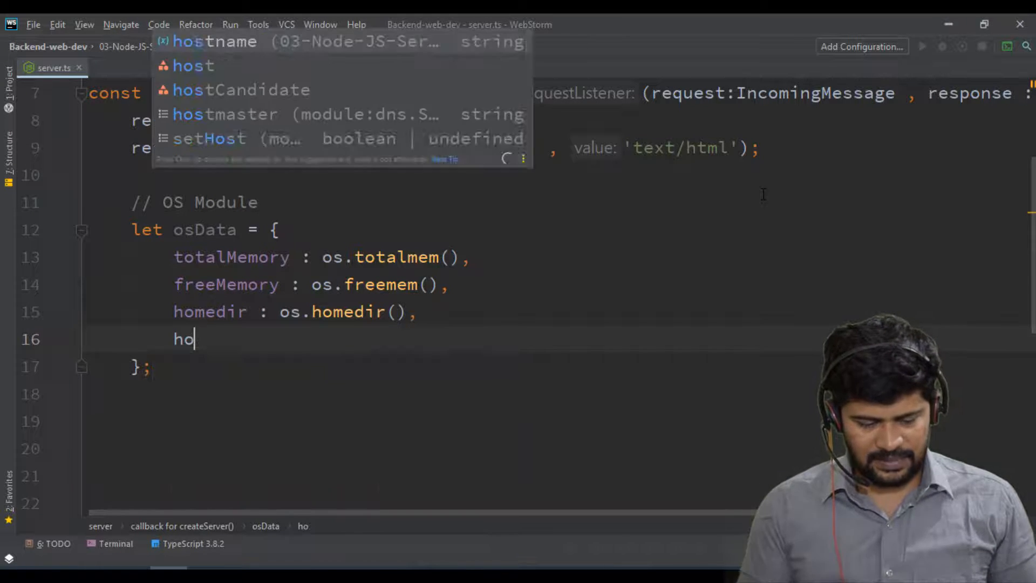
key("Escape")
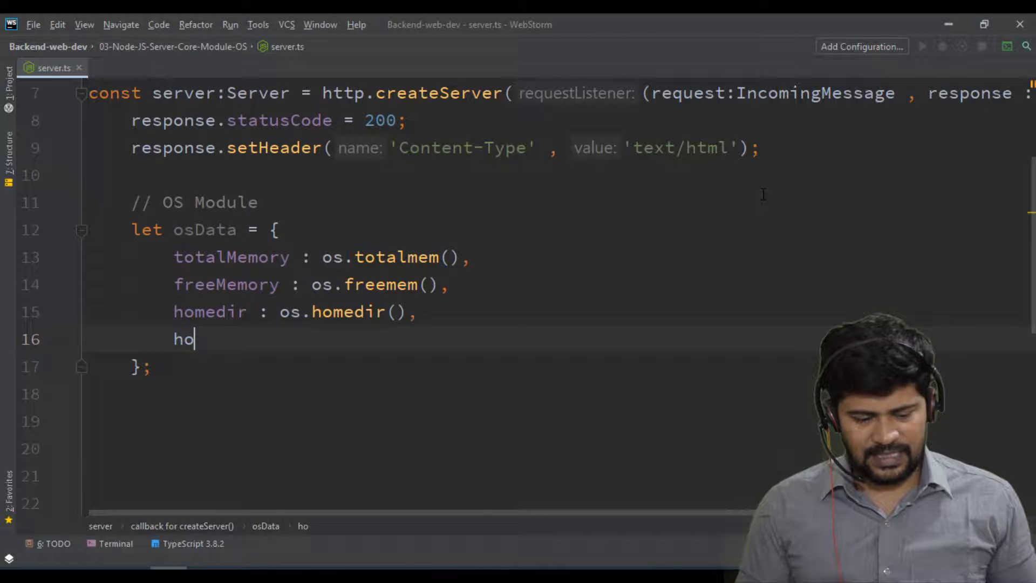
type("compu")
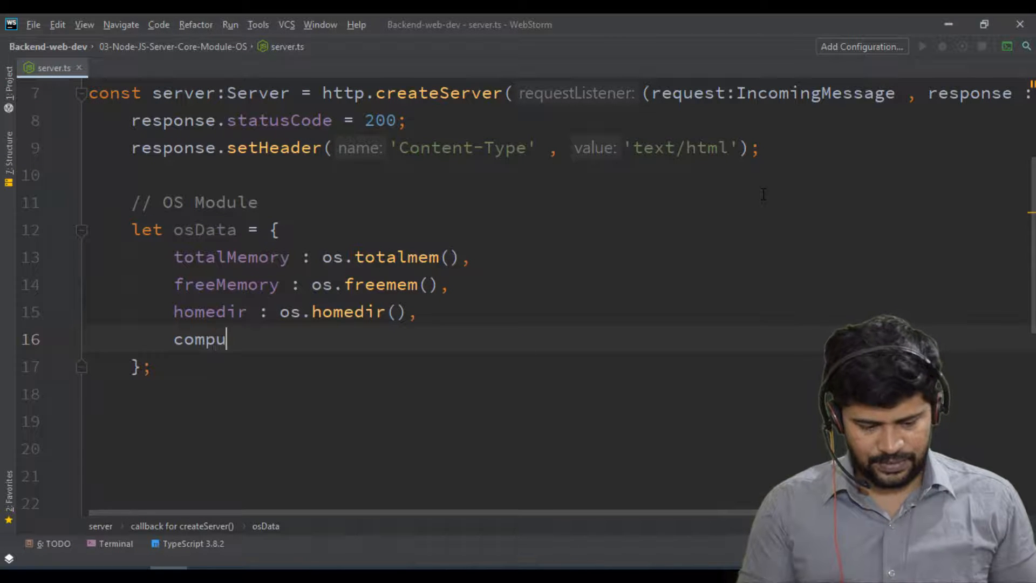
type("terName :")
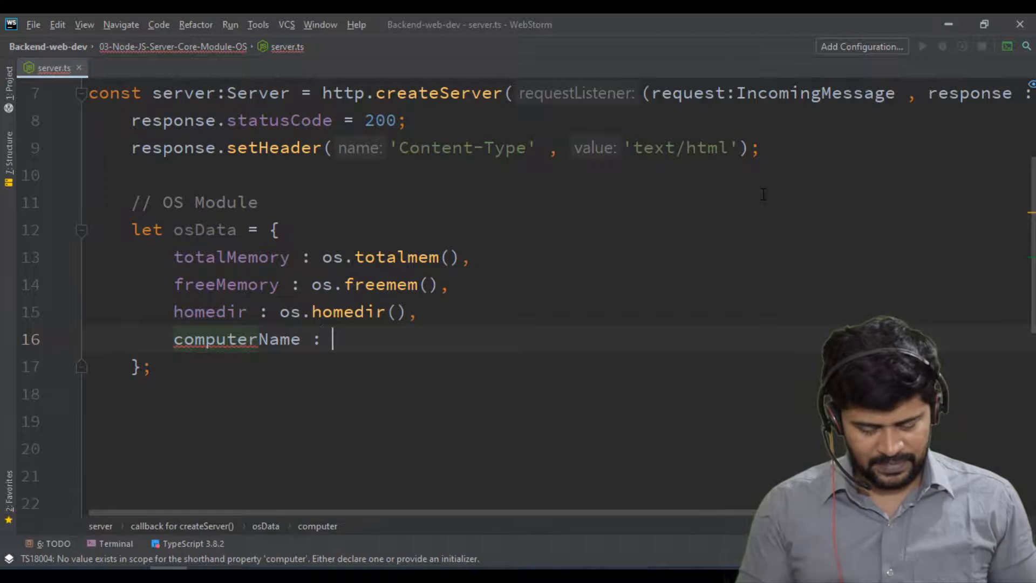
type("os.ho")
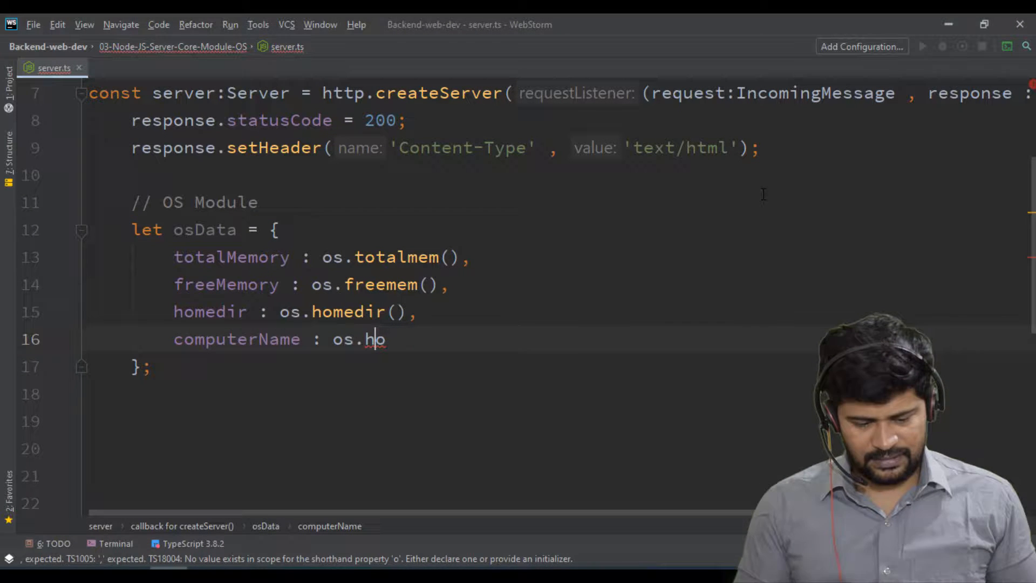
type("stname()")
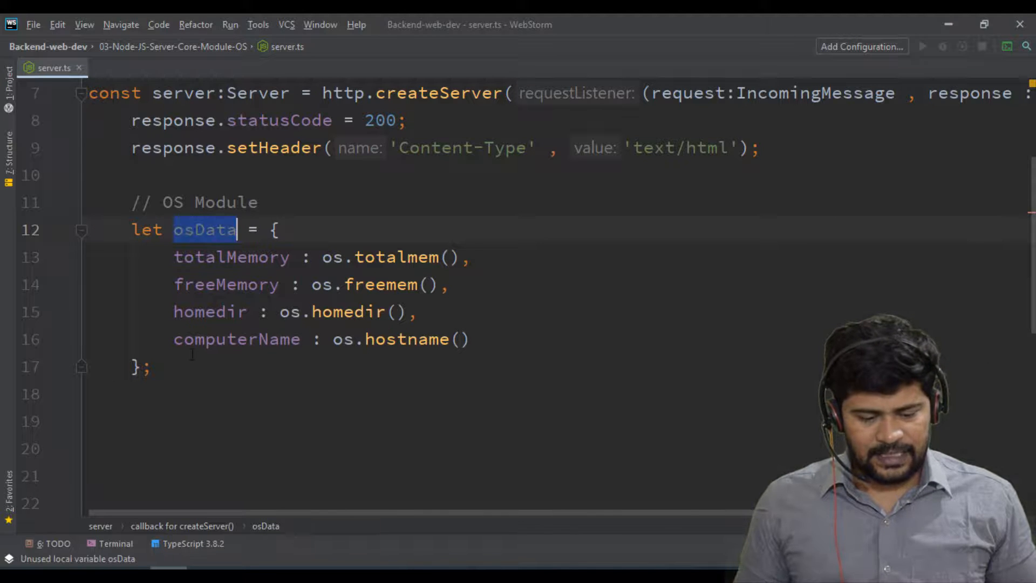
Step: End the response with osData inside <pre>${osData}</pre> via response.end
scroll("down", 3)
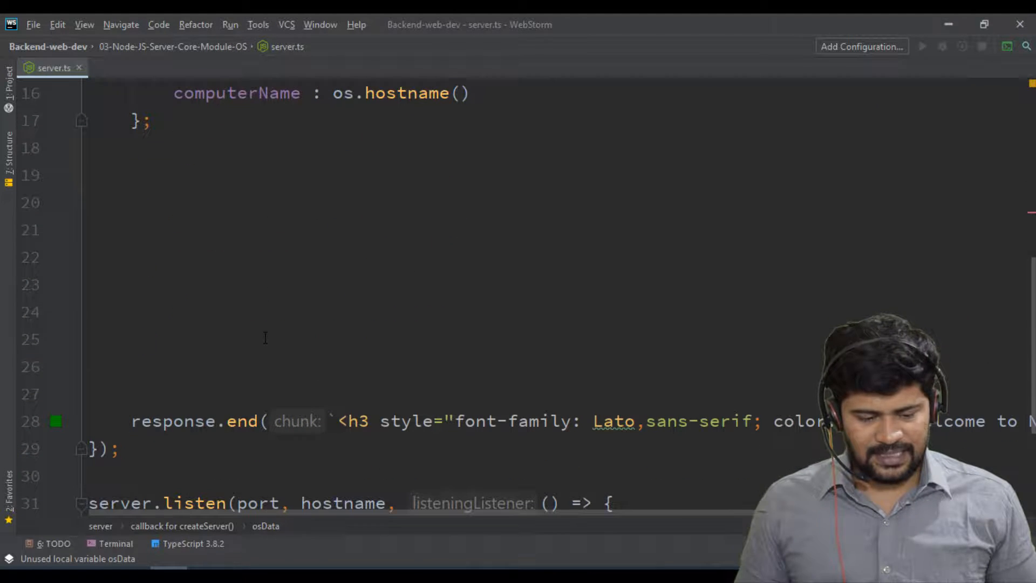
left_click(119, 148)
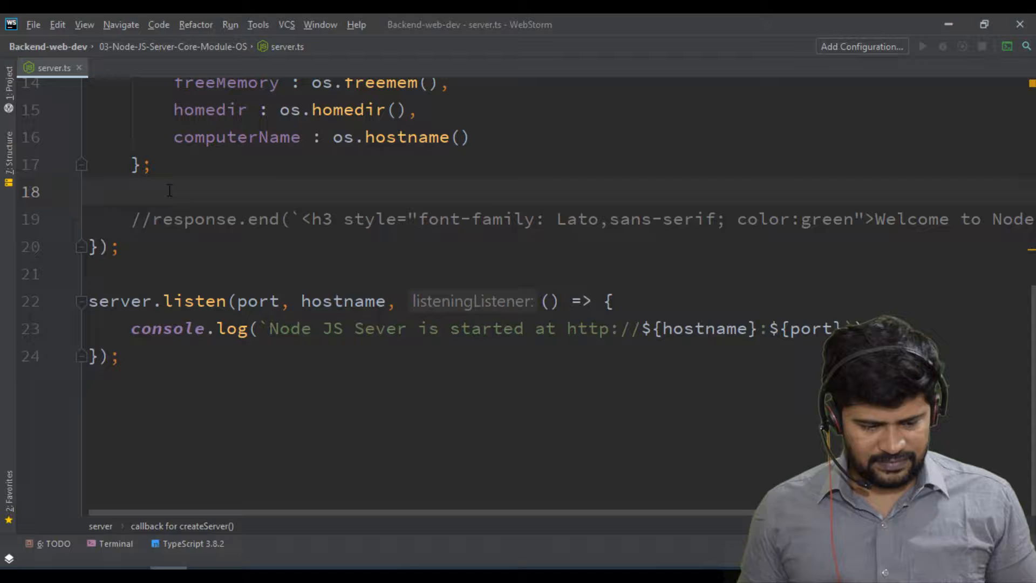
type("response.end(`<pre></pre>`);")
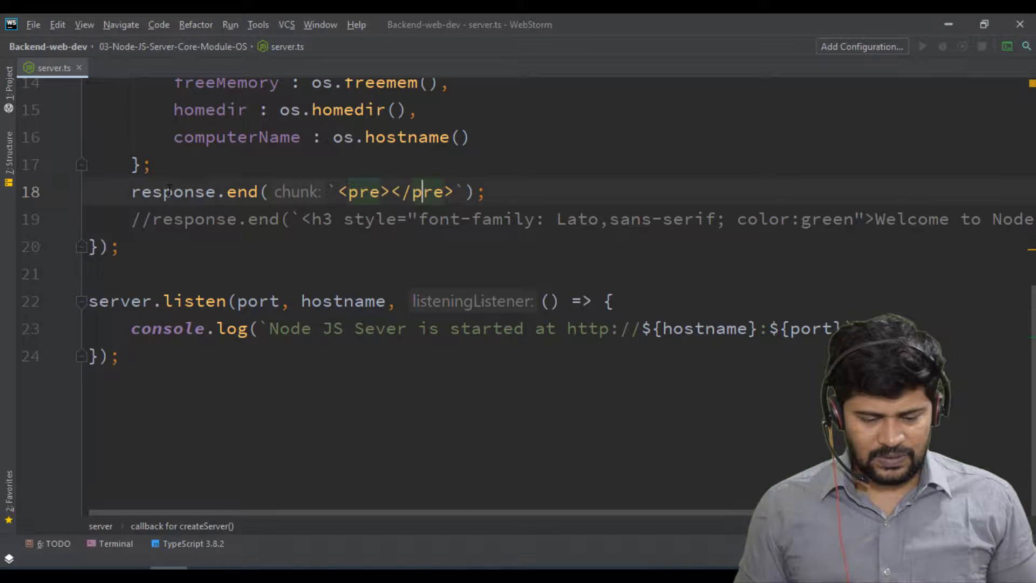
type("${}")
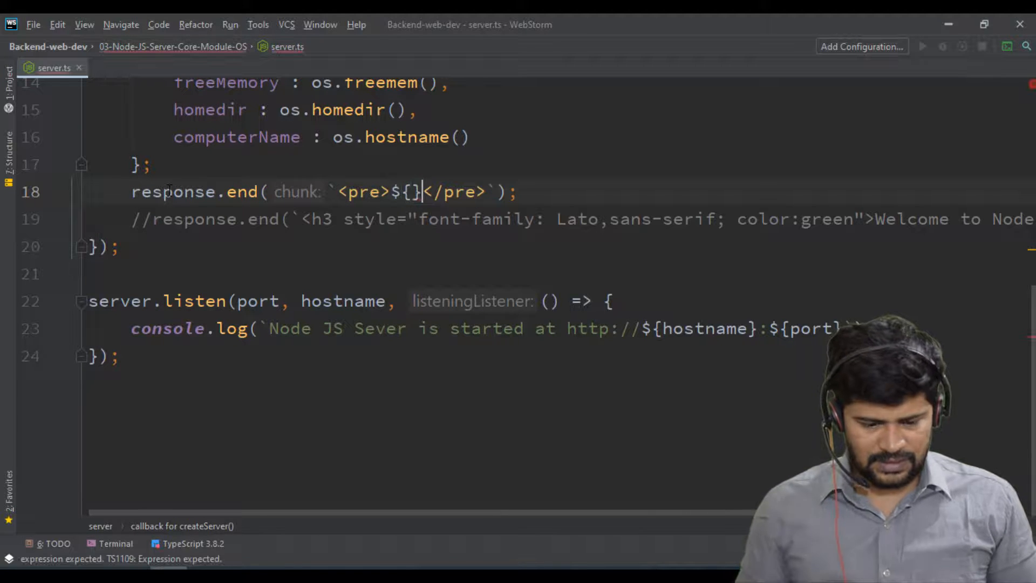
type("os")
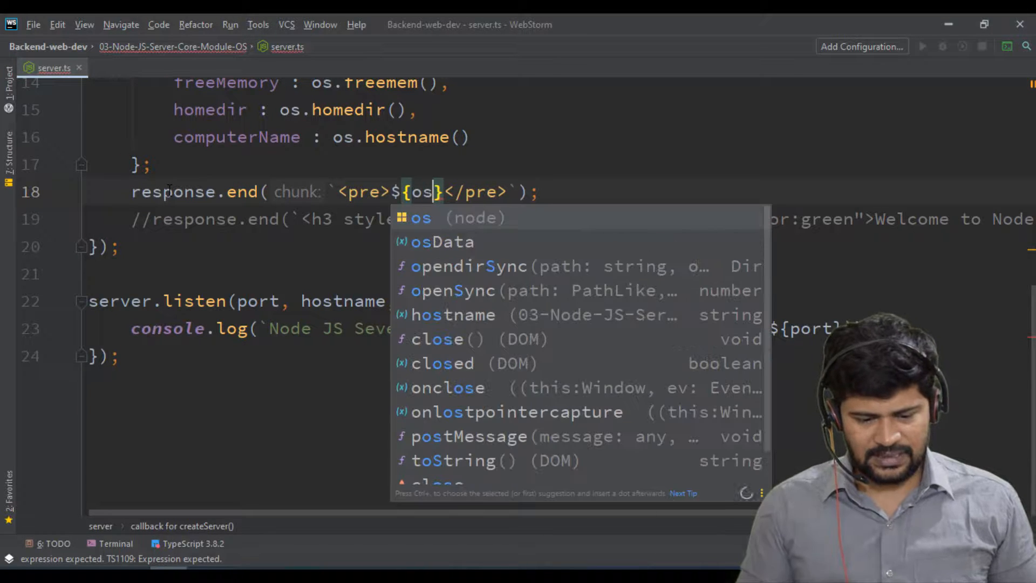
left_click(443, 241)
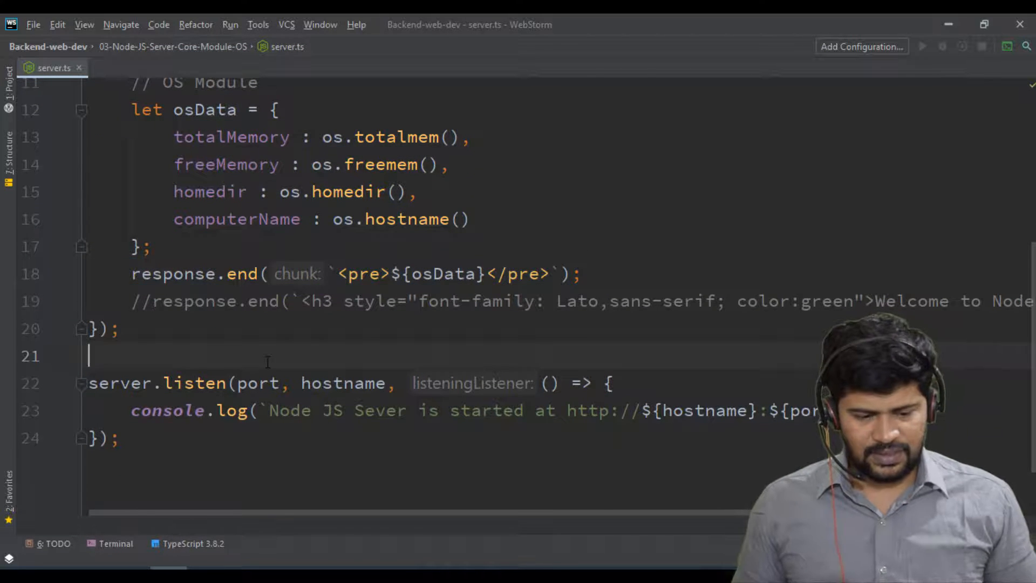
Step: Review the totalmem-based osData code, then switch to Insomnia to test the server
scroll("up", 3)
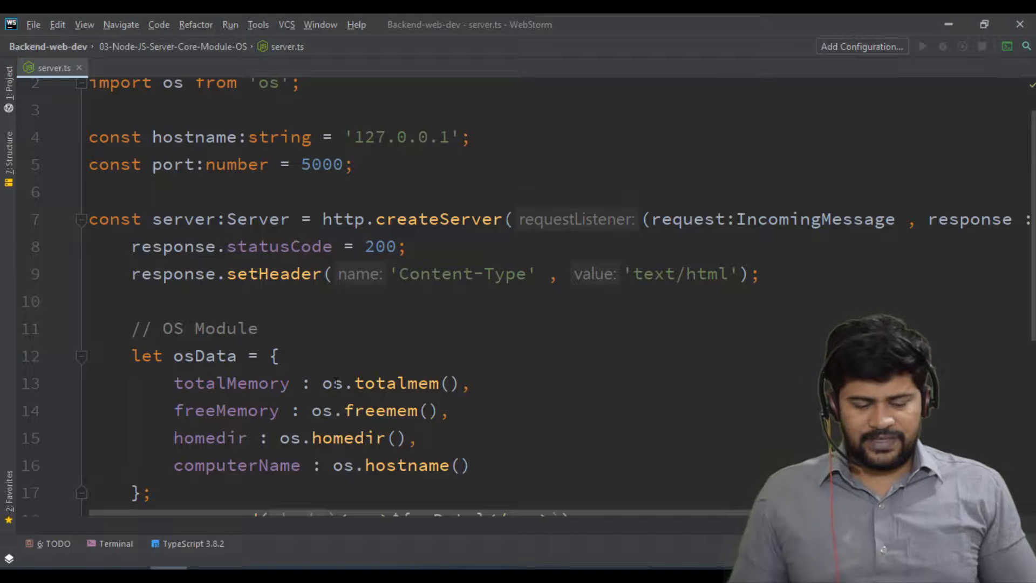
double_click(396, 383)
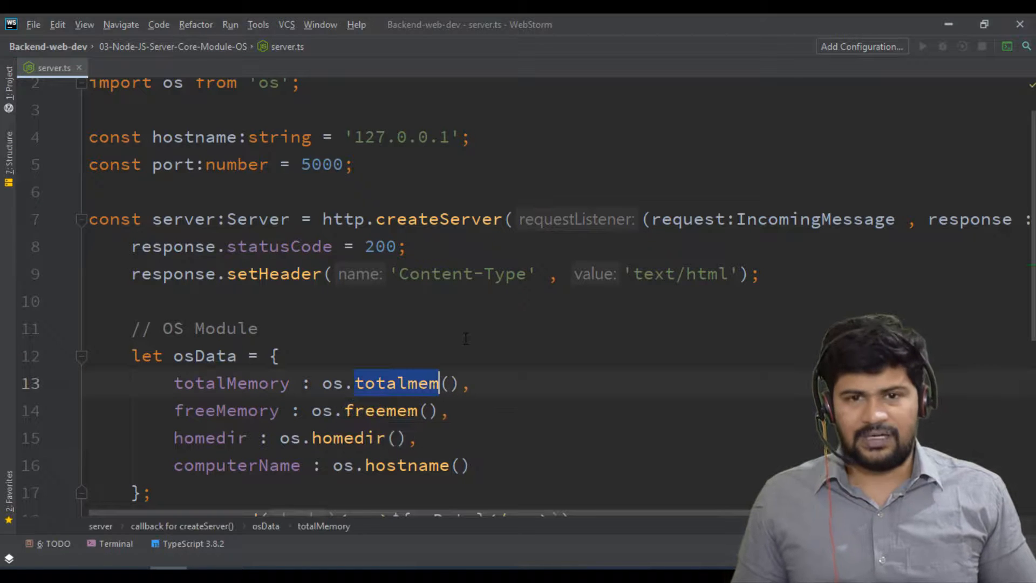
left_click(258, 328)
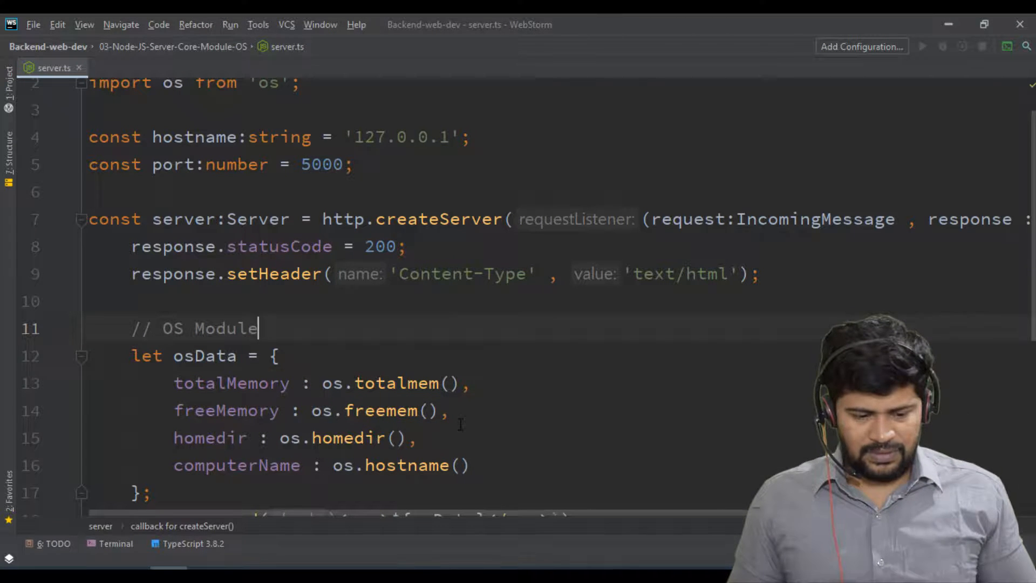
scroll("down", 3)
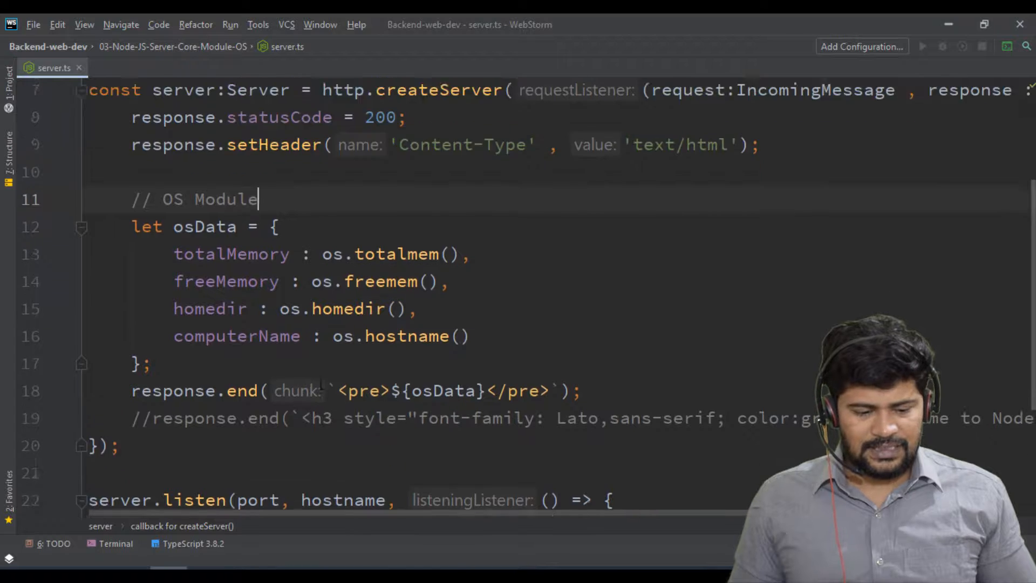
scroll("up", 3)
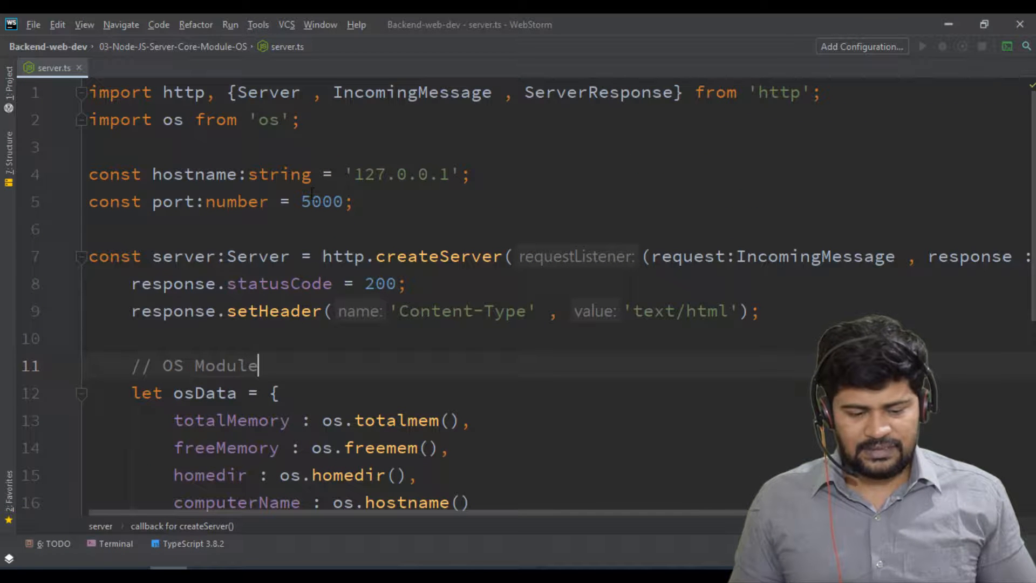
scroll("down", 3)
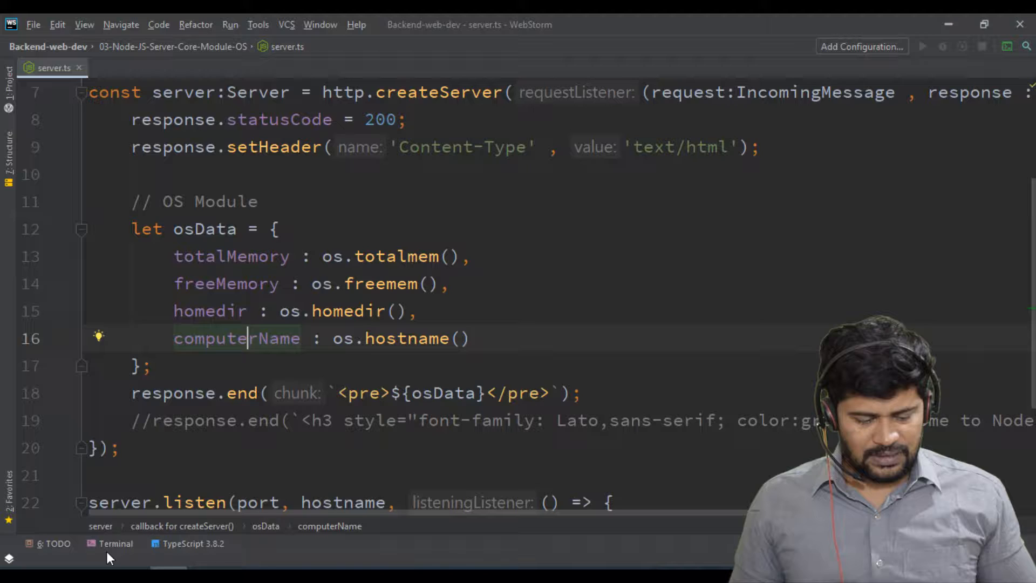
left_click(116, 543)
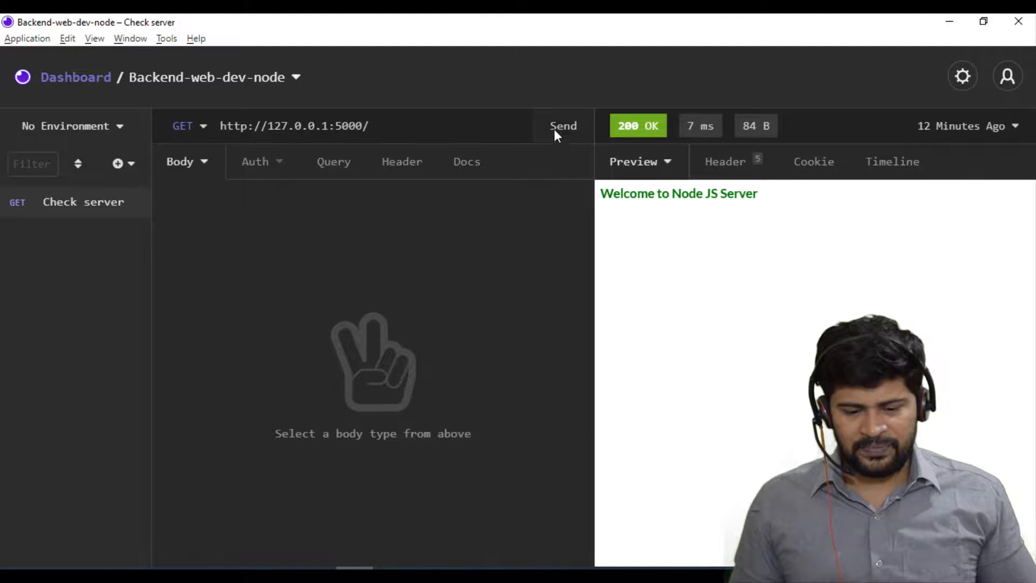
left_click(564, 125)
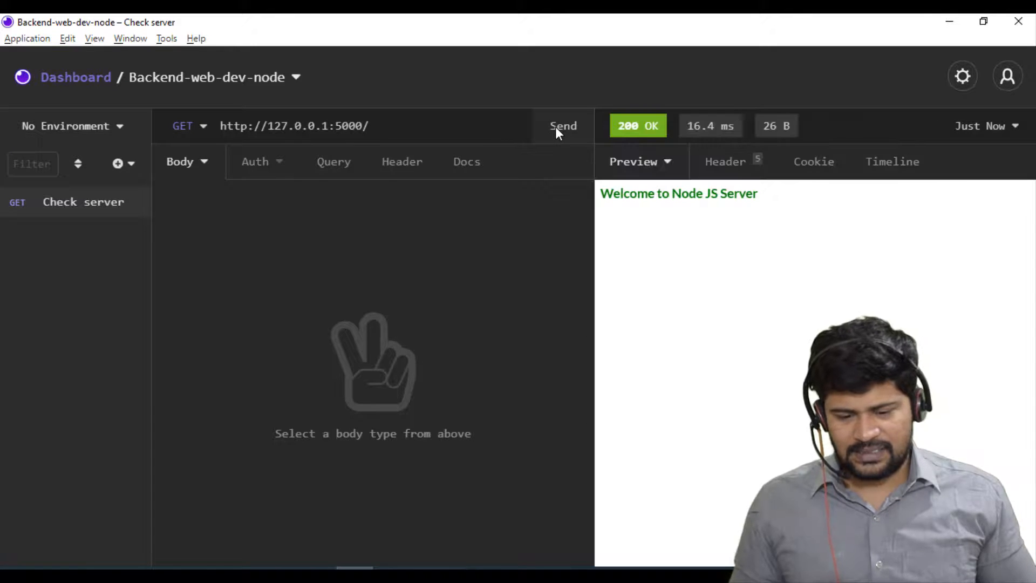
left_click(562, 126)
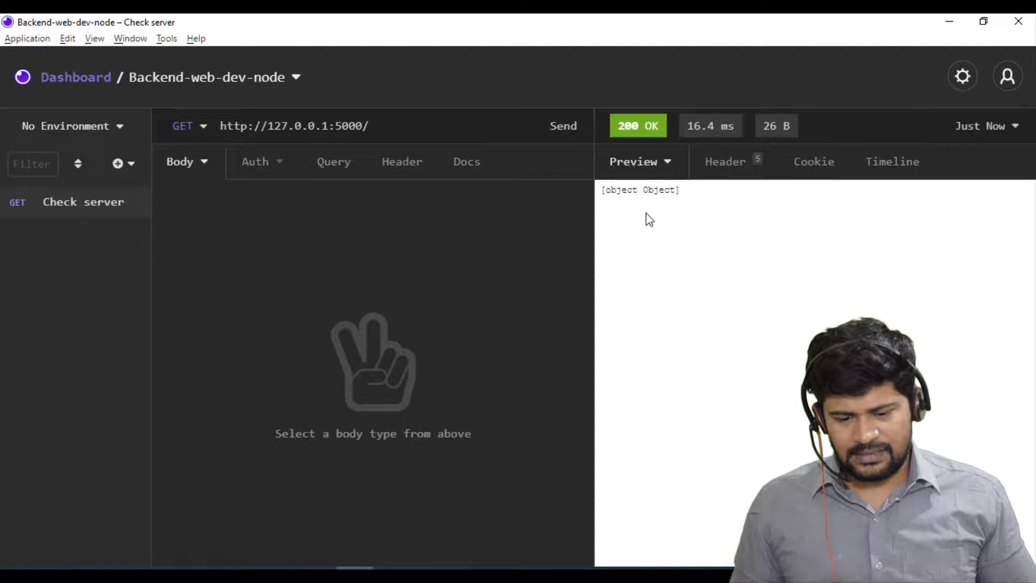
mouse_move(449, 330)
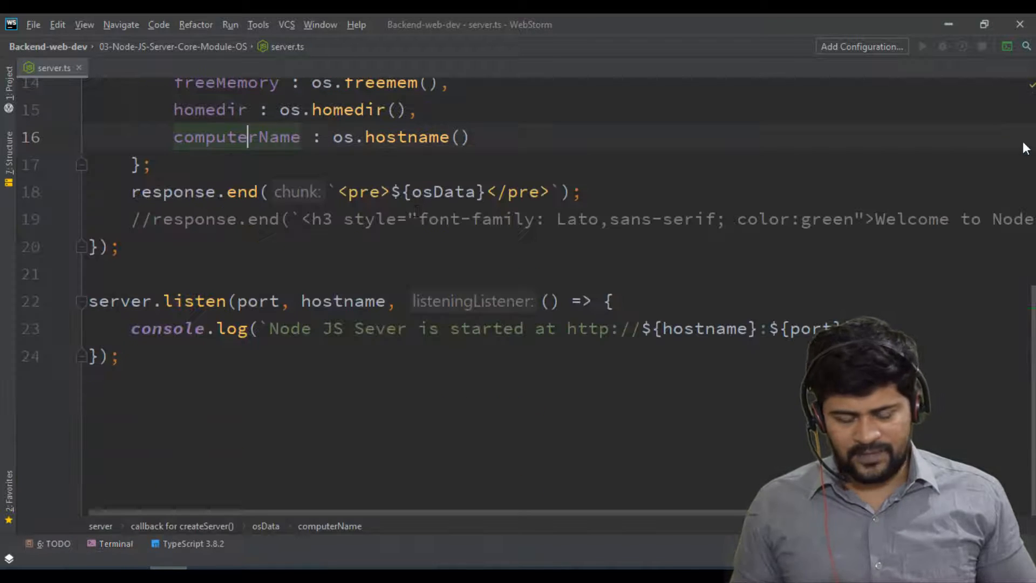
Step: Replace osData in response.end with JSON.stringify(osData), then return to Insomnia
double_click(442, 192)
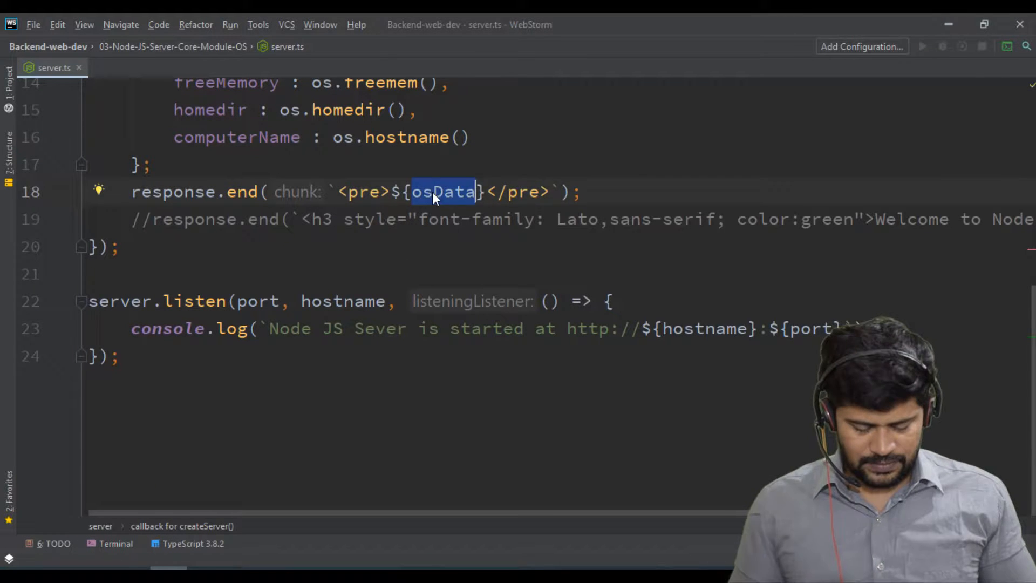
type("JSON.stringify(")
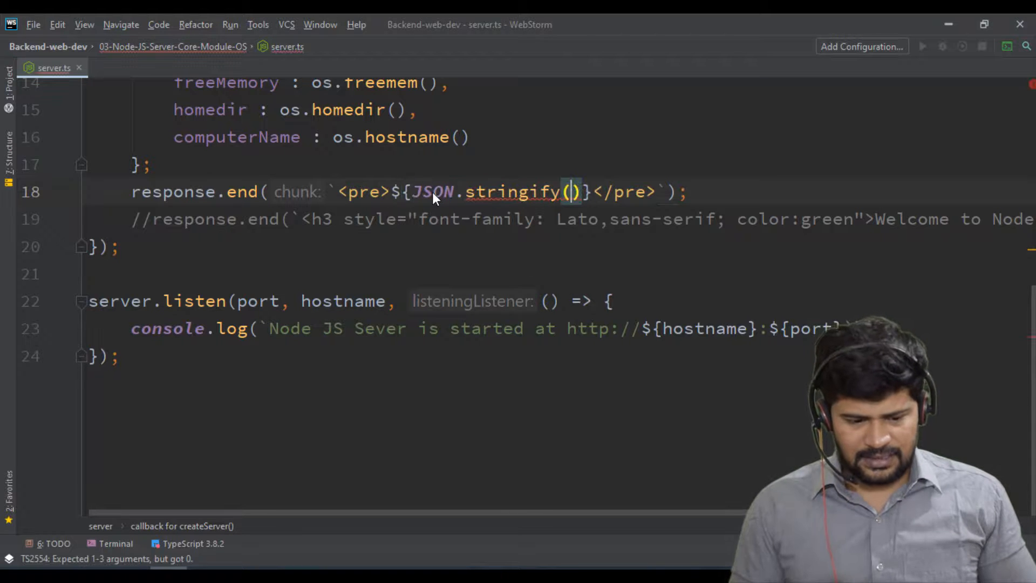
type("osData")
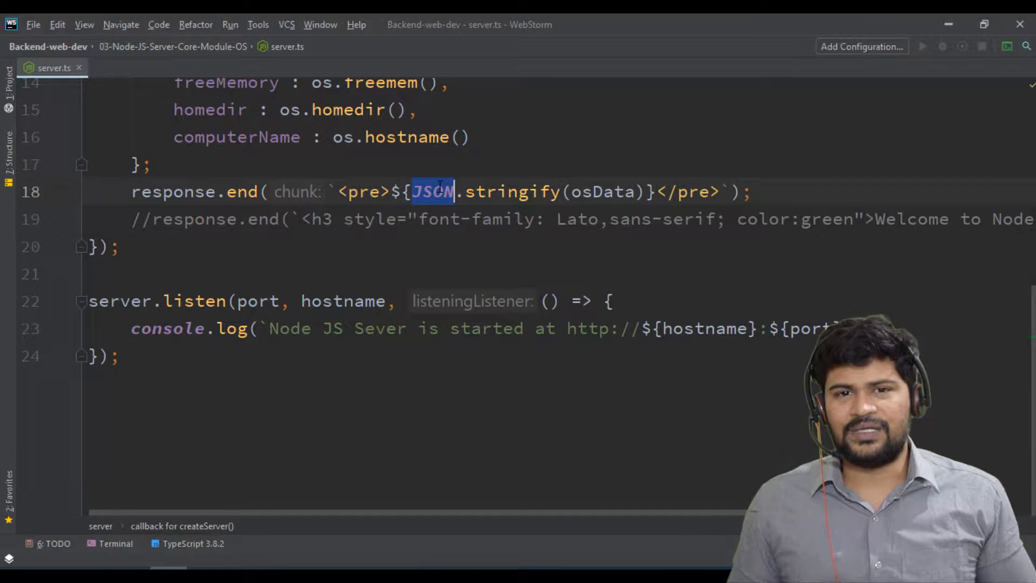
mouse_move(430, 192)
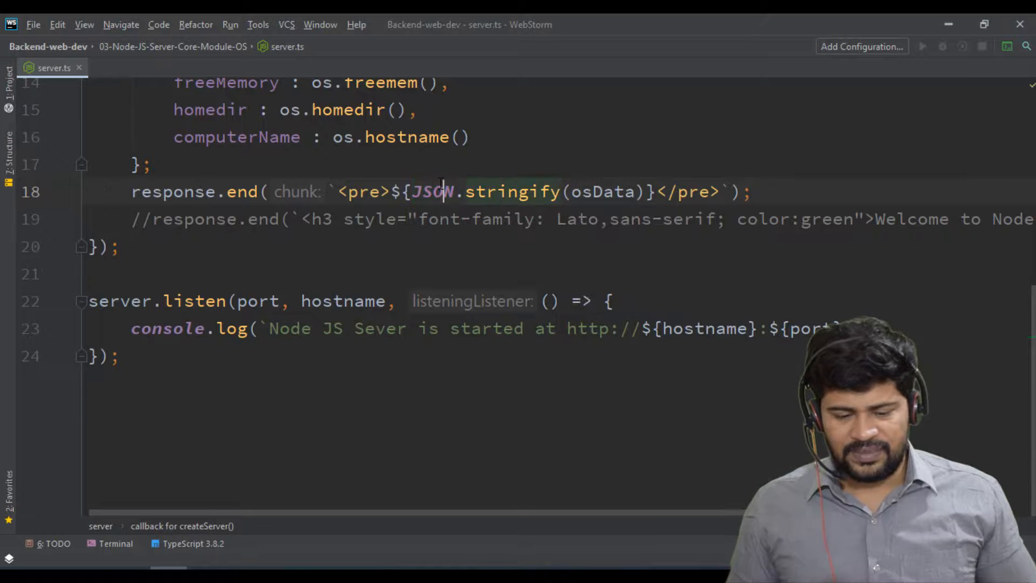
double_click(601, 192)
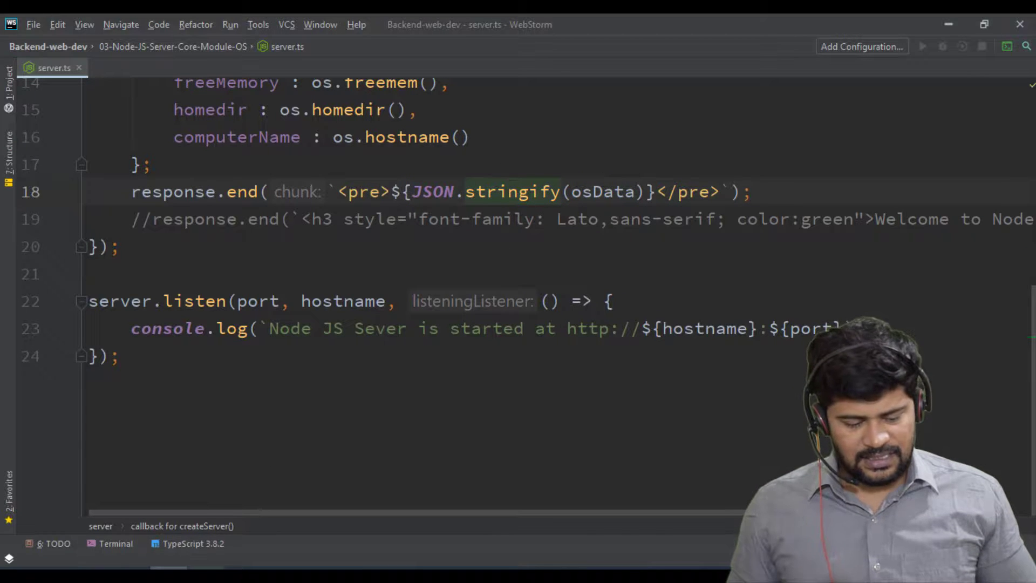
left_click(115, 543)
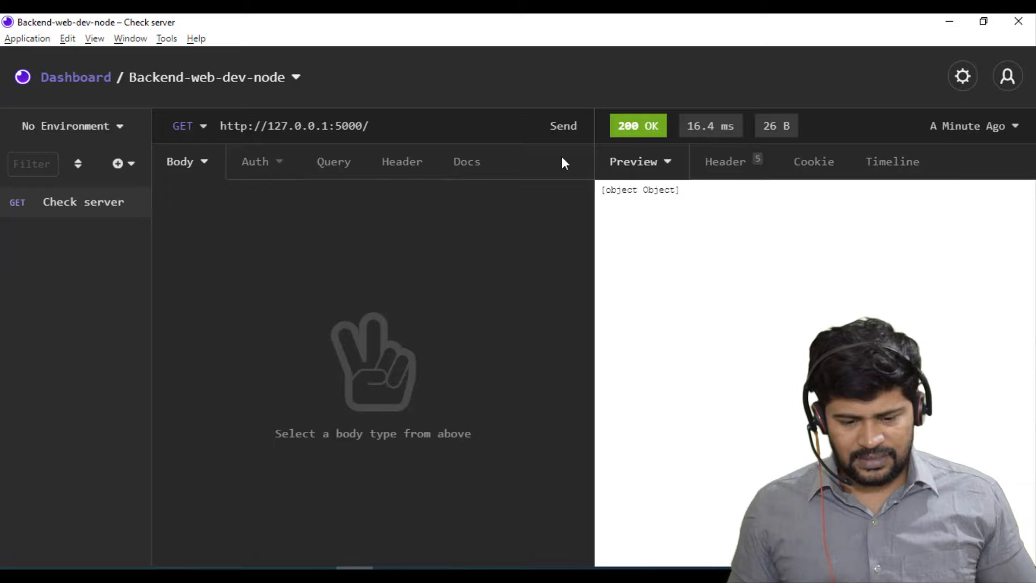
Step: Resend the request and read the JSON totalMemory and homedir values in the preview
left_click(563, 125)
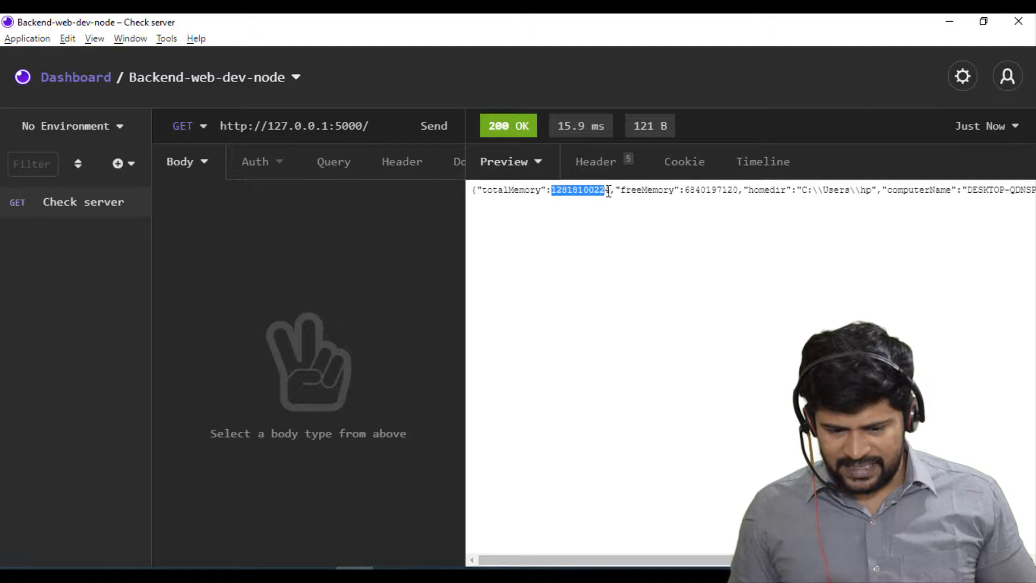
double_click(646, 190)
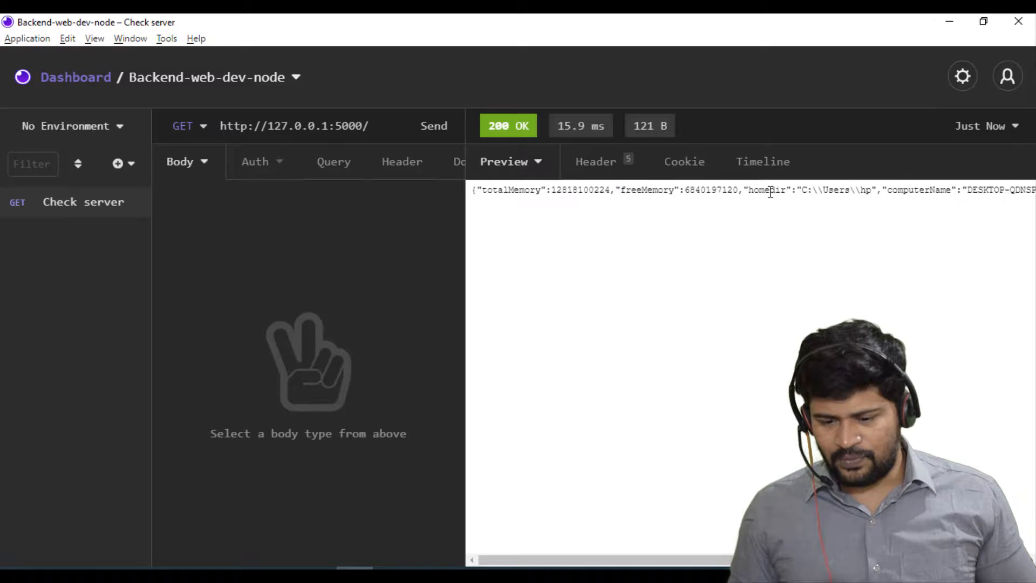
double_click(806, 190)
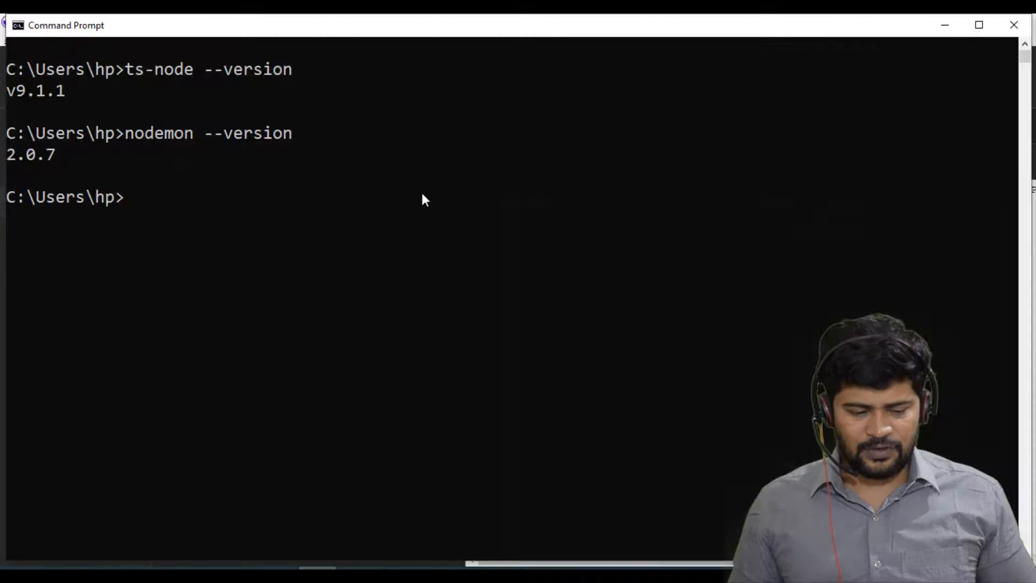
mouse_move(169, 69)
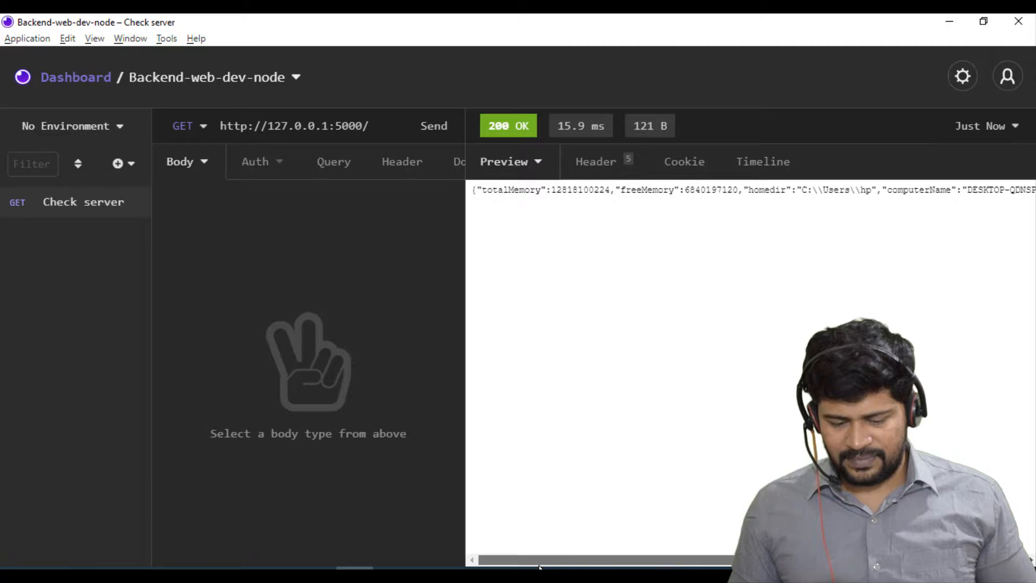
scroll("right", 3)
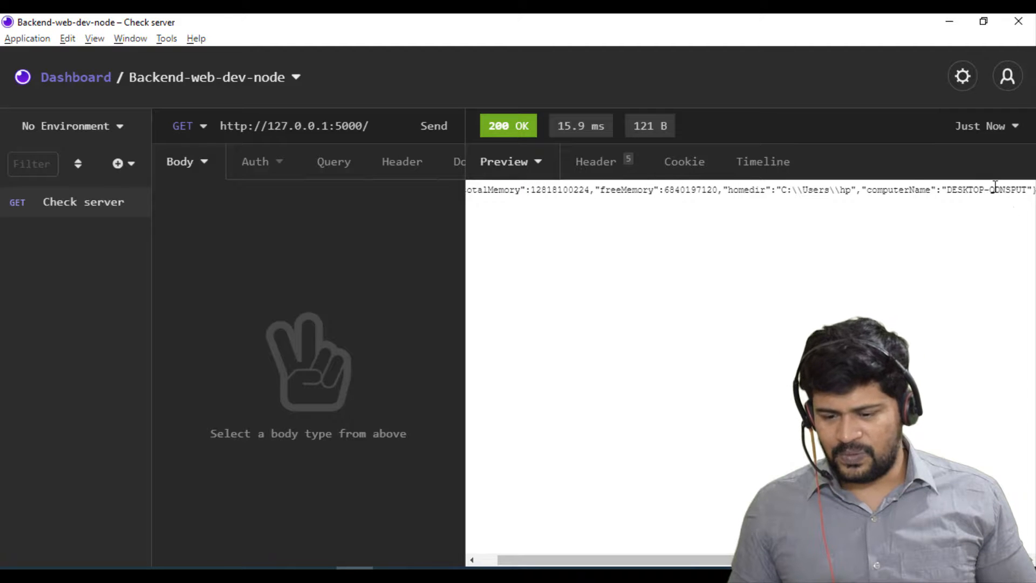
double_click(984, 190)
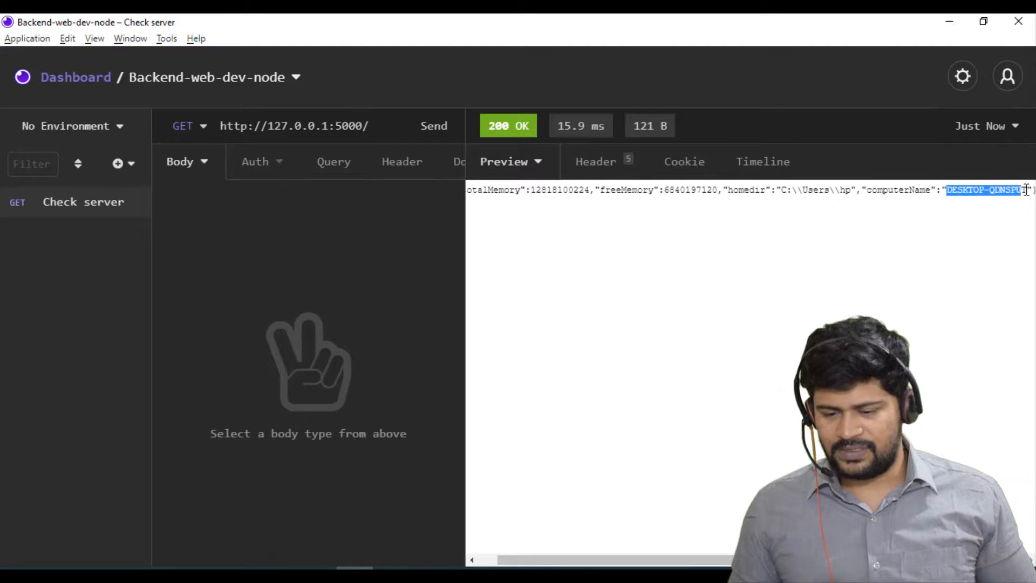
mouse_move(928, 279)
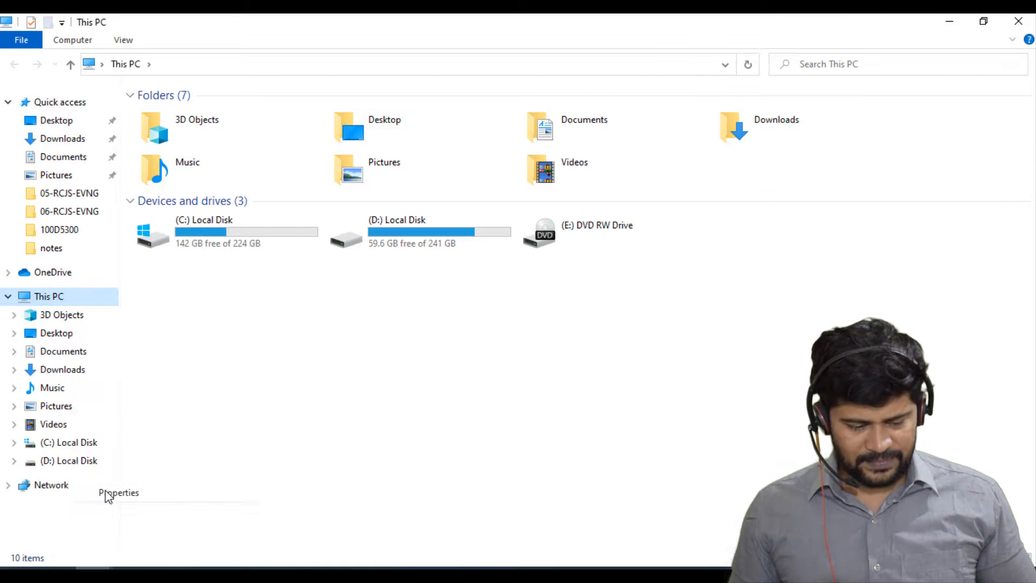
Step: Show This PC's System properties with computer name DESKTOP-QDNSPUT, then return to Insomnia
left_click(118, 493)
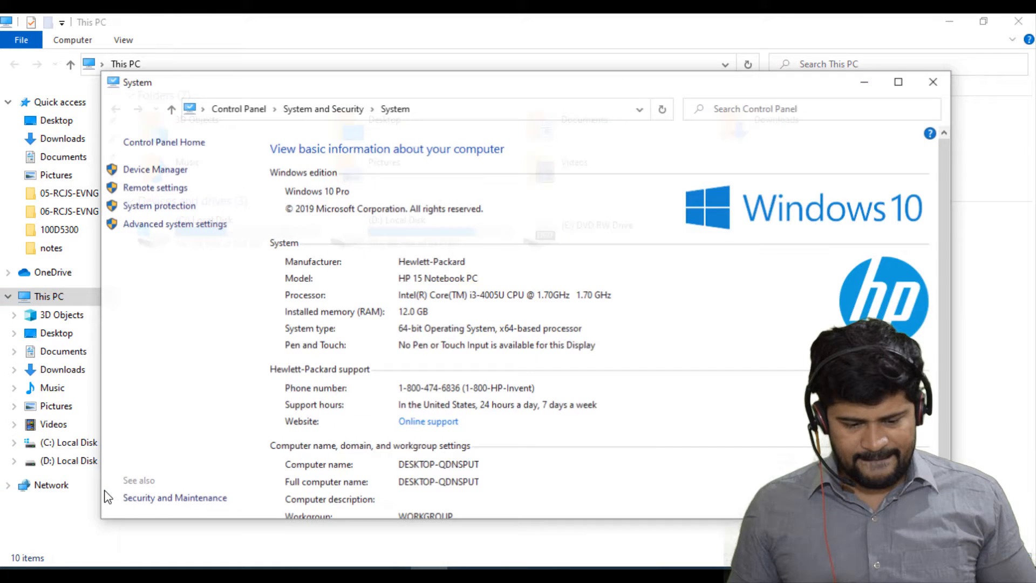
scroll("down", 3)
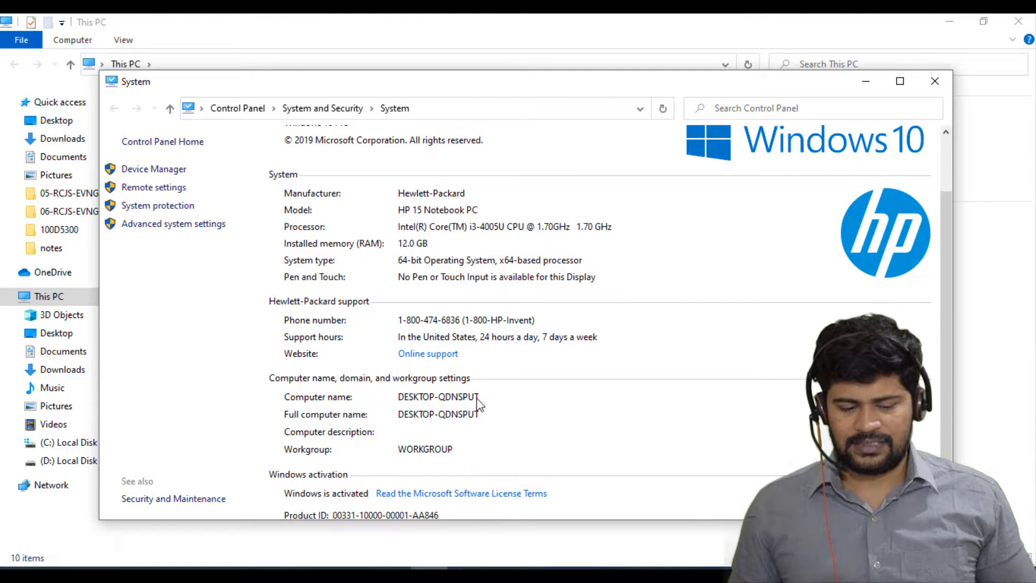
mouse_move(900, 81)
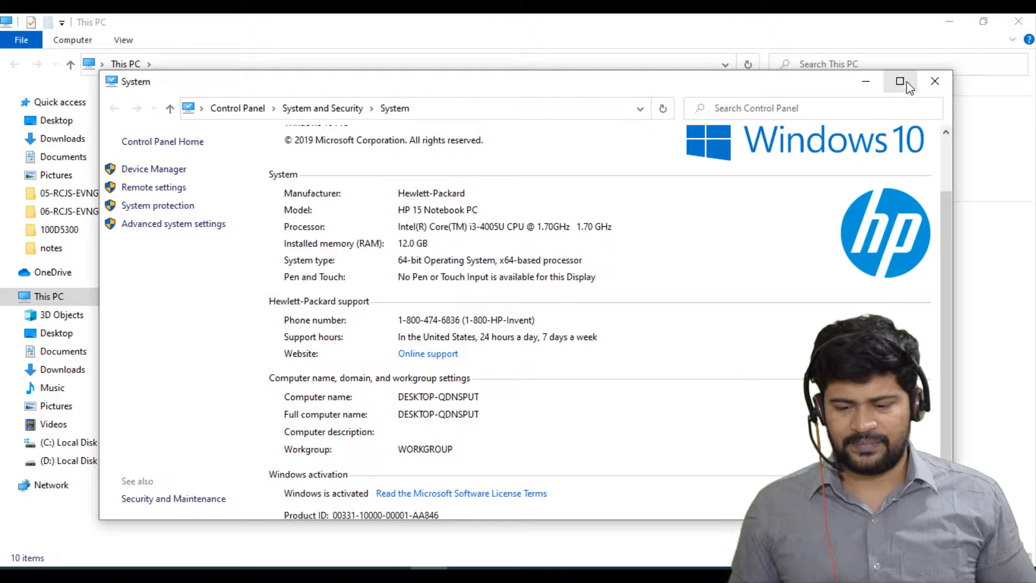
left_click(934, 81)
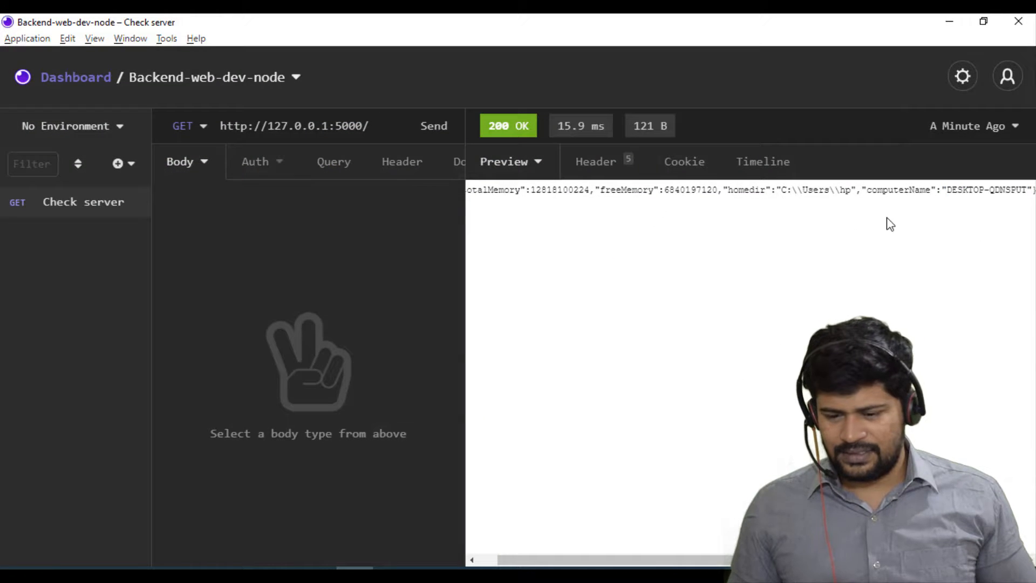
mouse_move(849, 231)
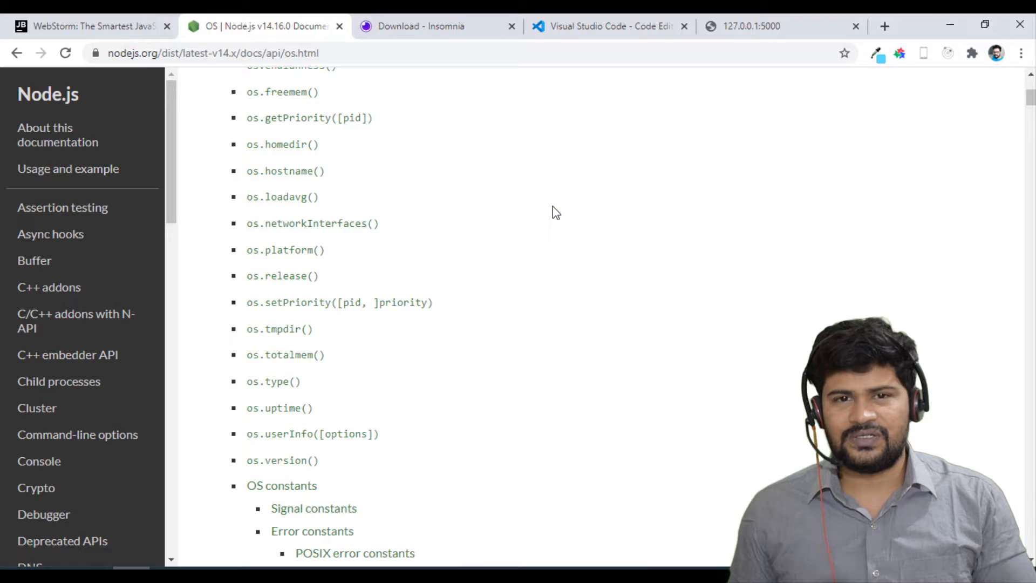
mouse_move(301, 166)
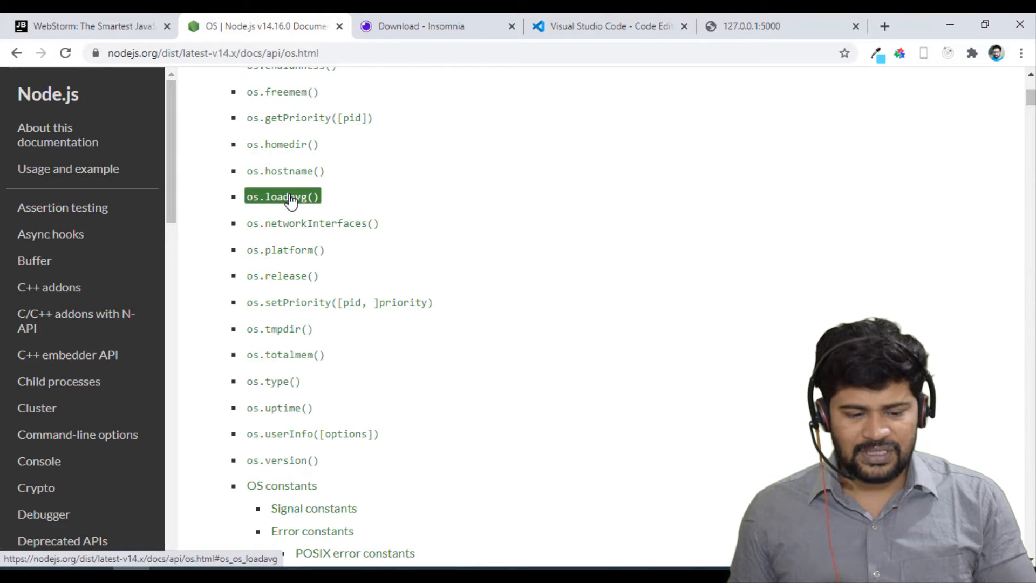
Step: Scroll the Node.js OS docs to the remaining methods such as loadavg, release, uptime and version
left_click(285, 250)
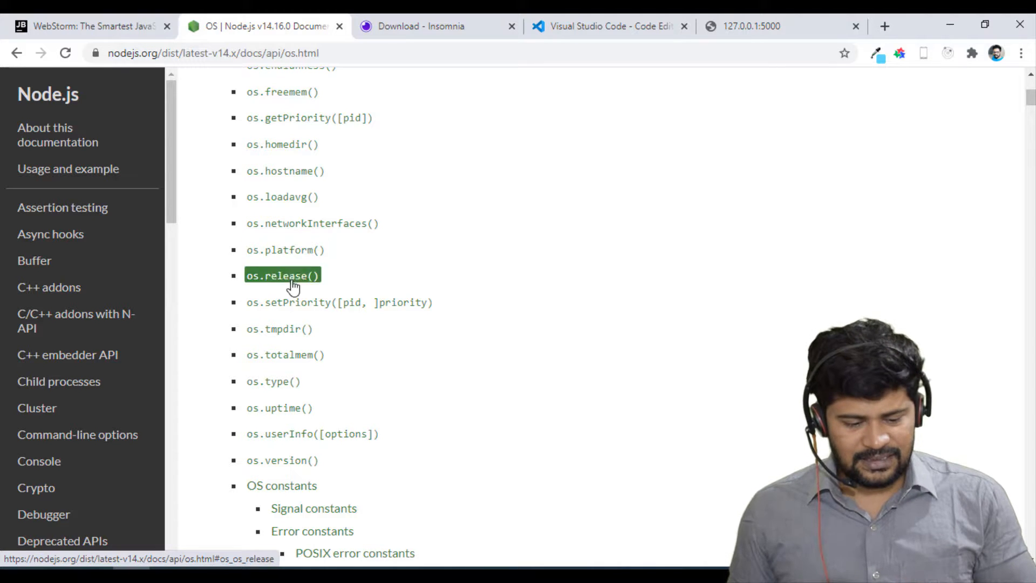
scroll("down", 3)
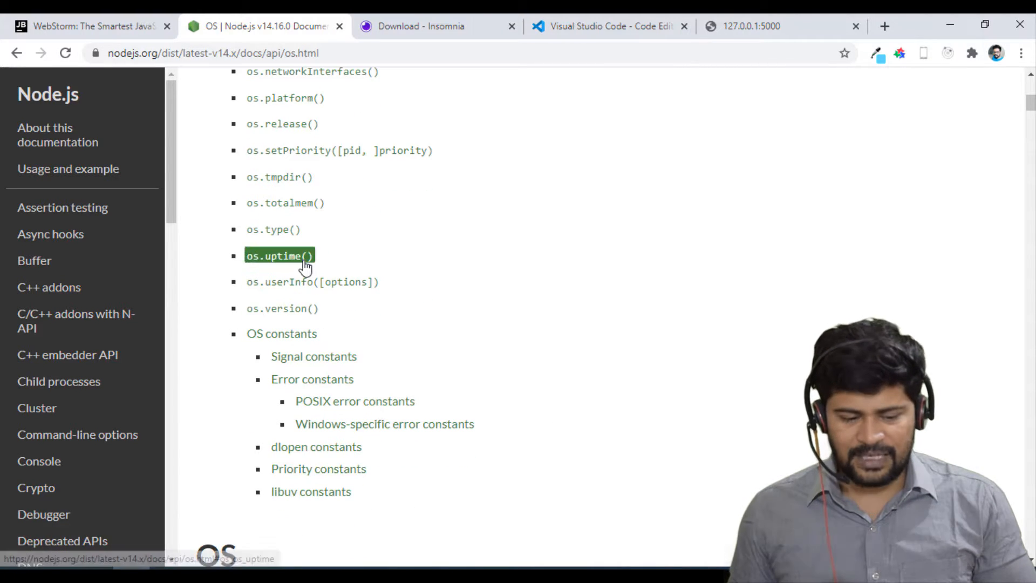